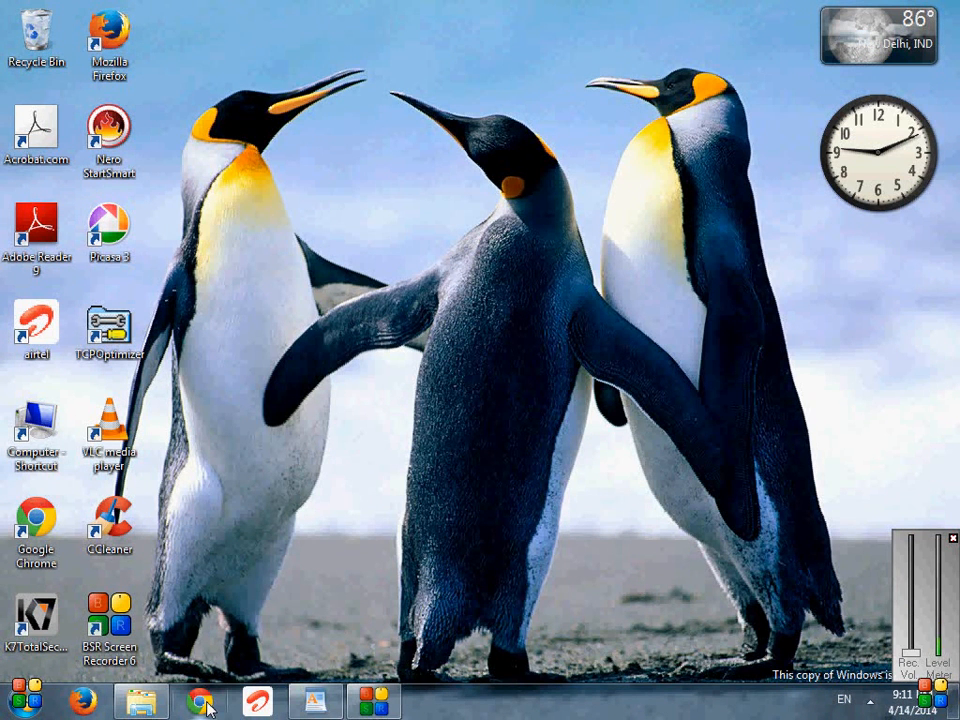
left_click(202, 698)
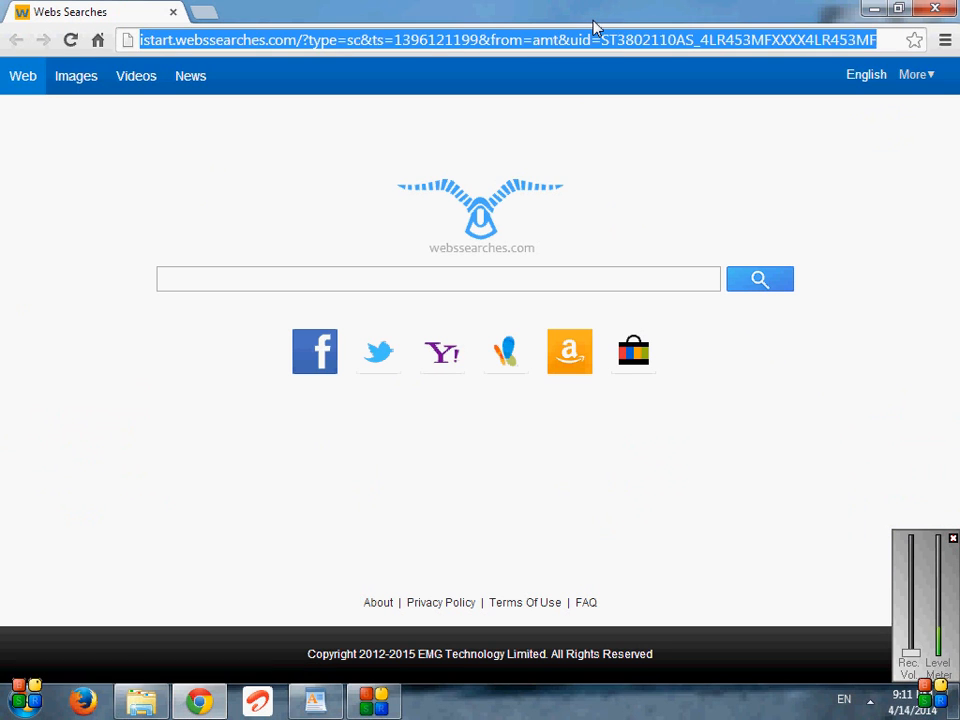
type("www.google.com")
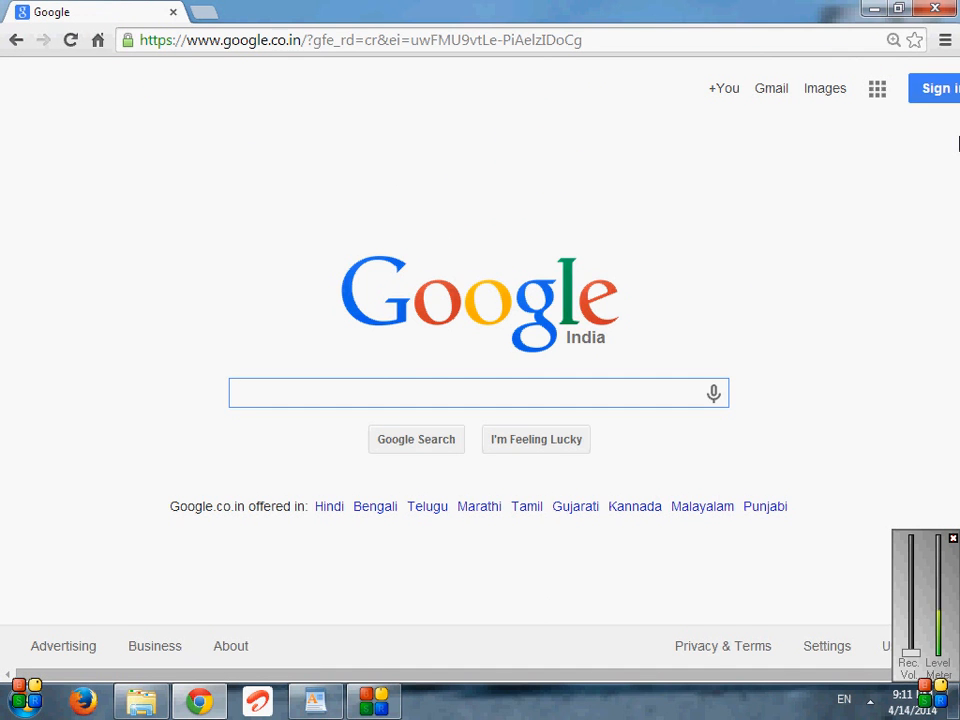
Search Google for 'google input tools' and scroll down the results
type("google inpu")
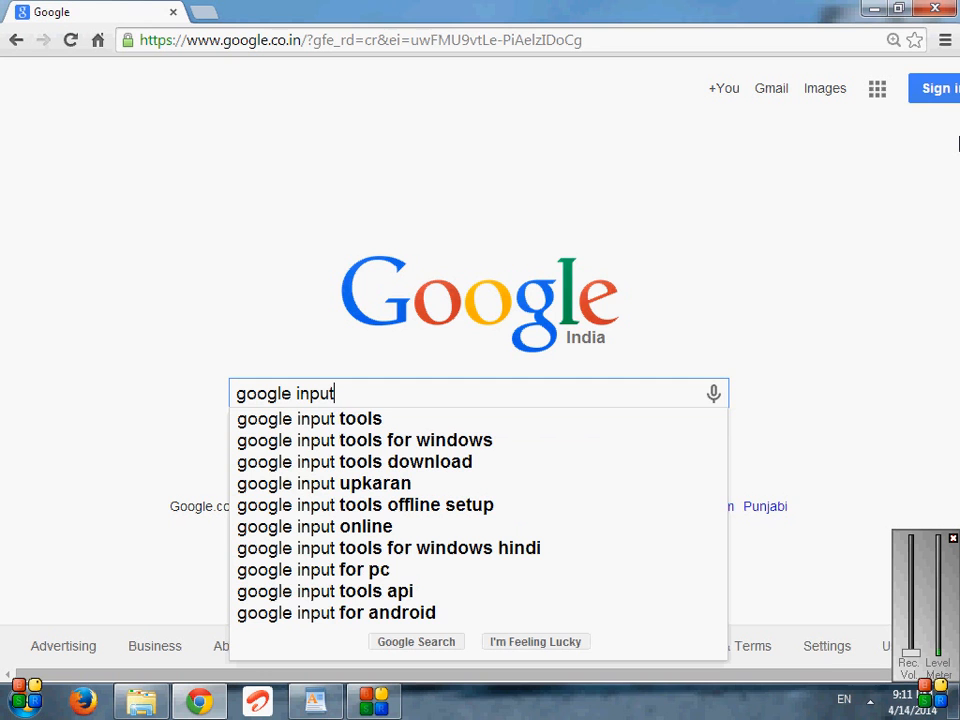
type("tol")
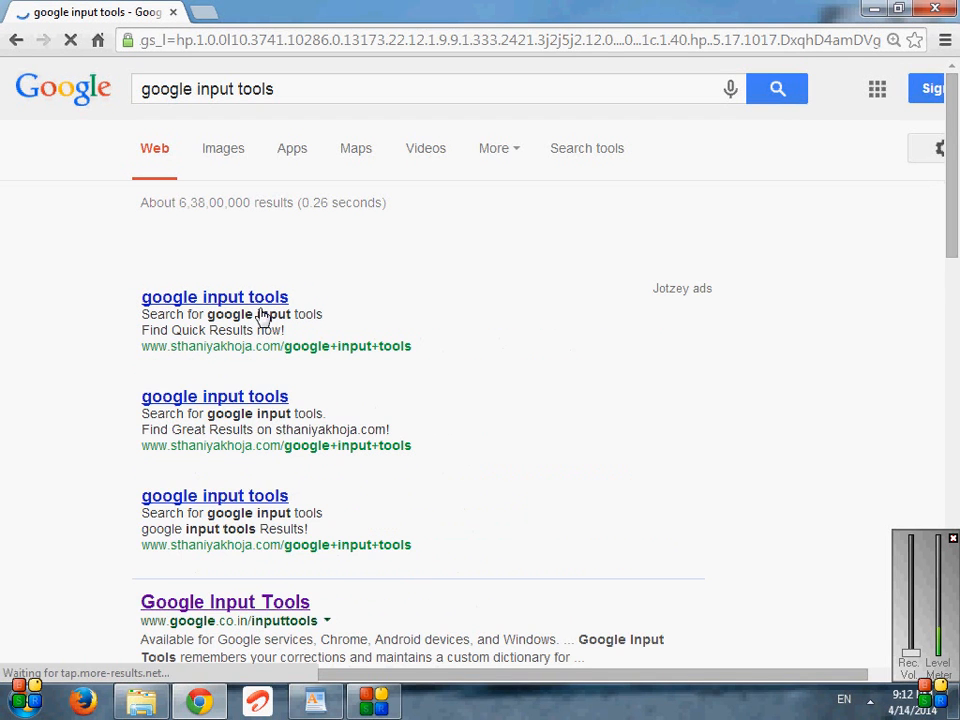
scroll("down", 3)
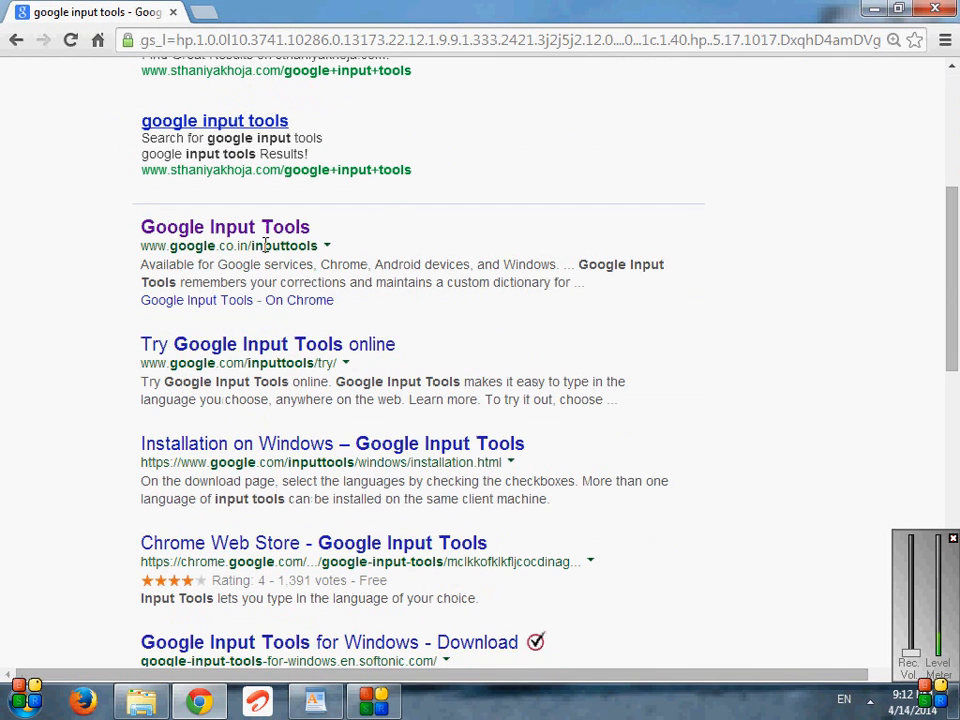
Open the Google Input Tools result, visit 'Try it out', go back, and retry it
left_click(225, 227)
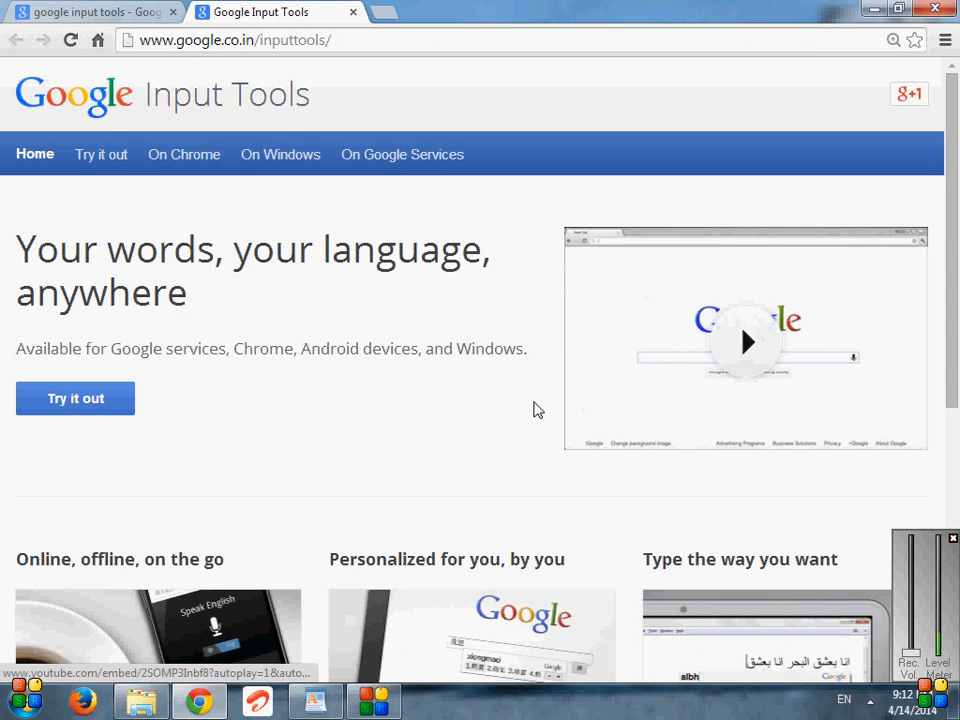
mouse_move(363, 452)
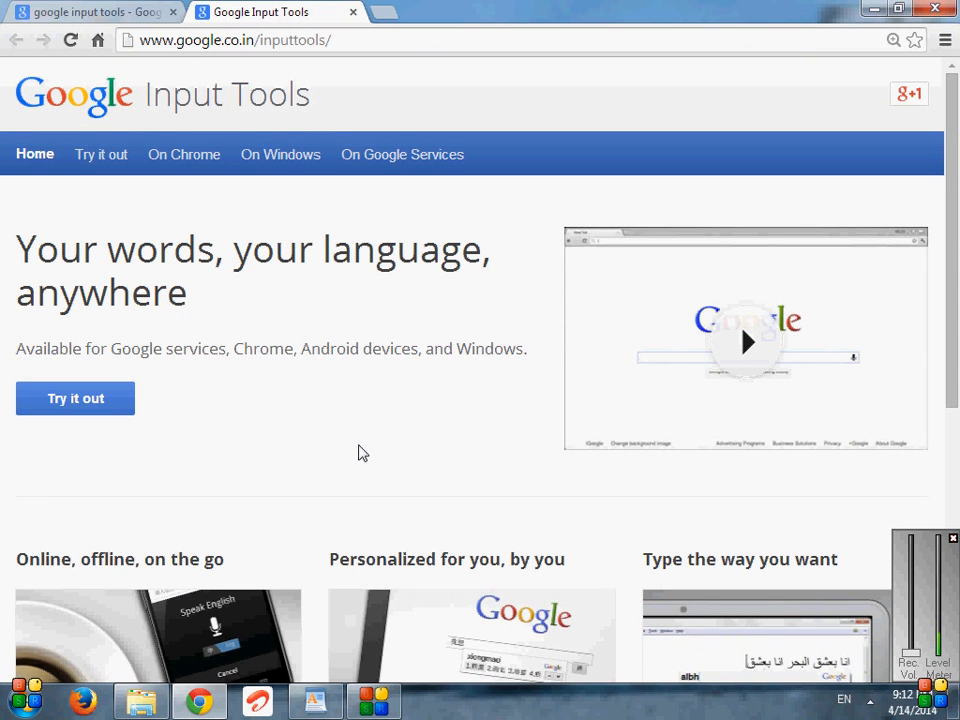
mouse_move(92, 410)
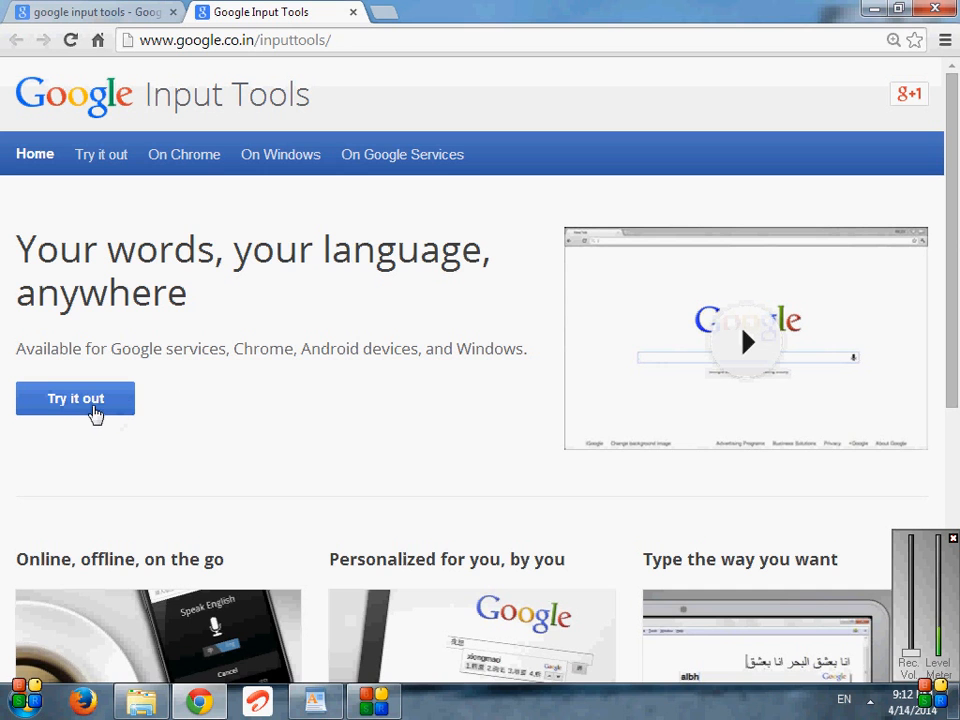
left_click(75, 398)
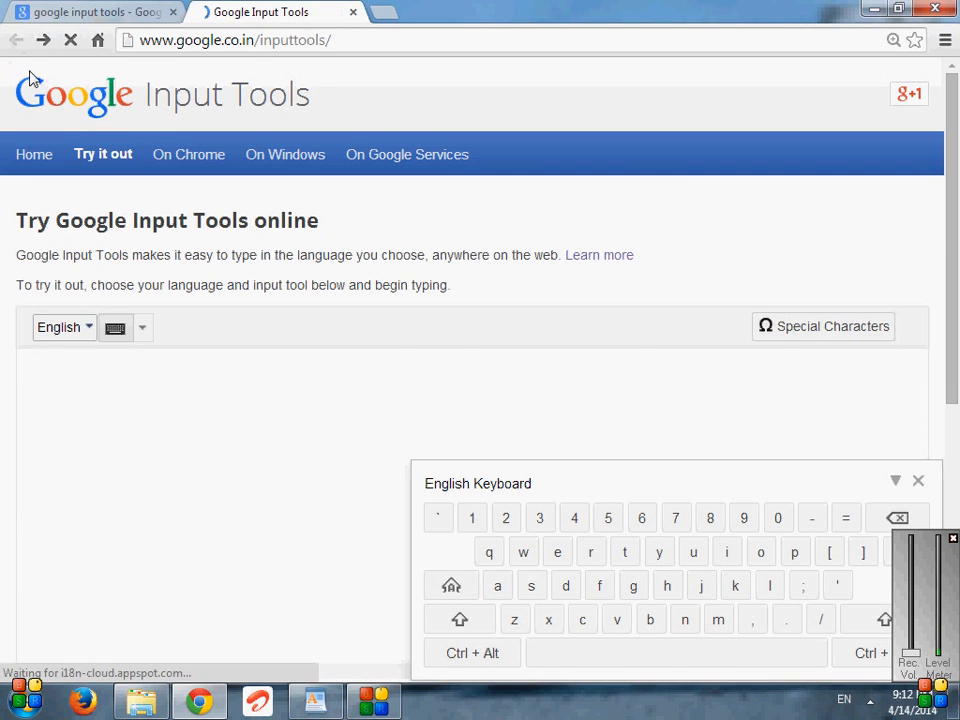
left_click(34, 154)
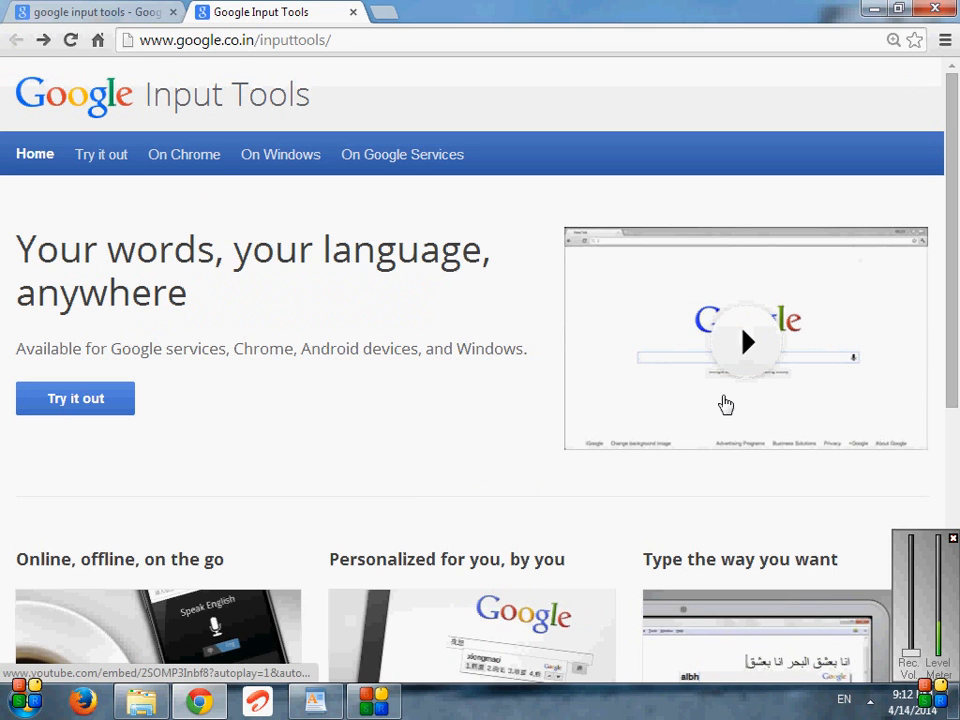
mouse_move(863, 271)
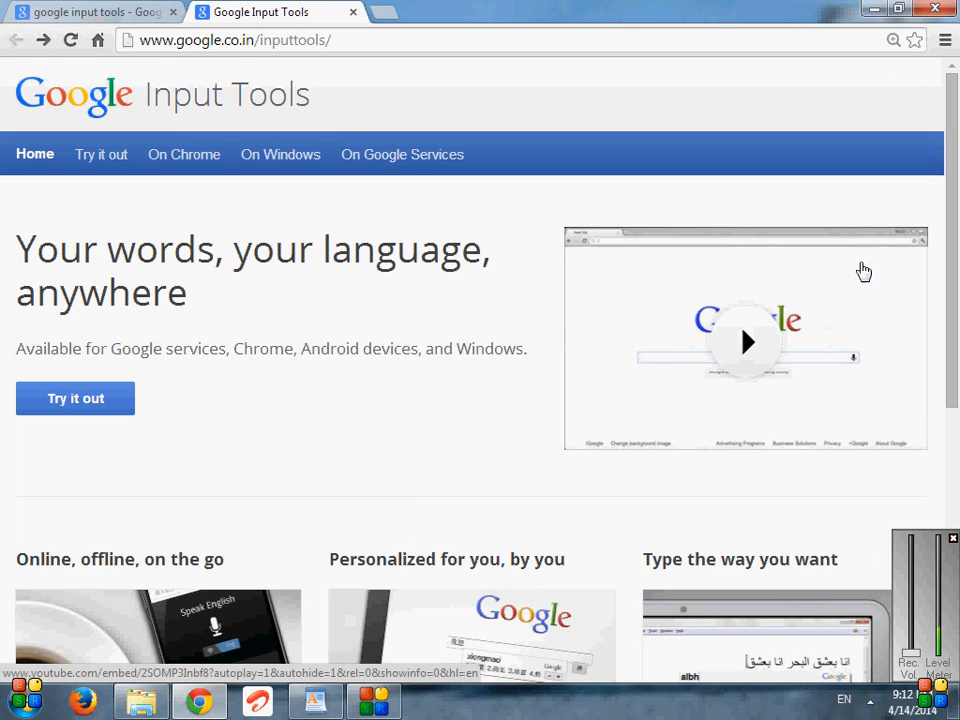
mouse_move(744, 313)
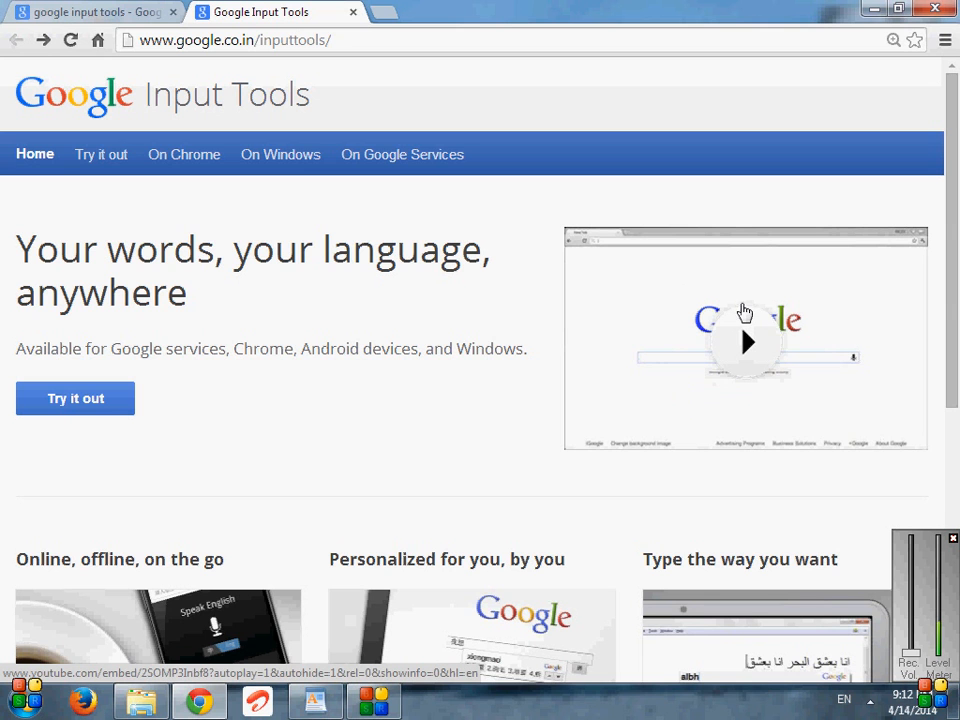
mouse_move(780, 313)
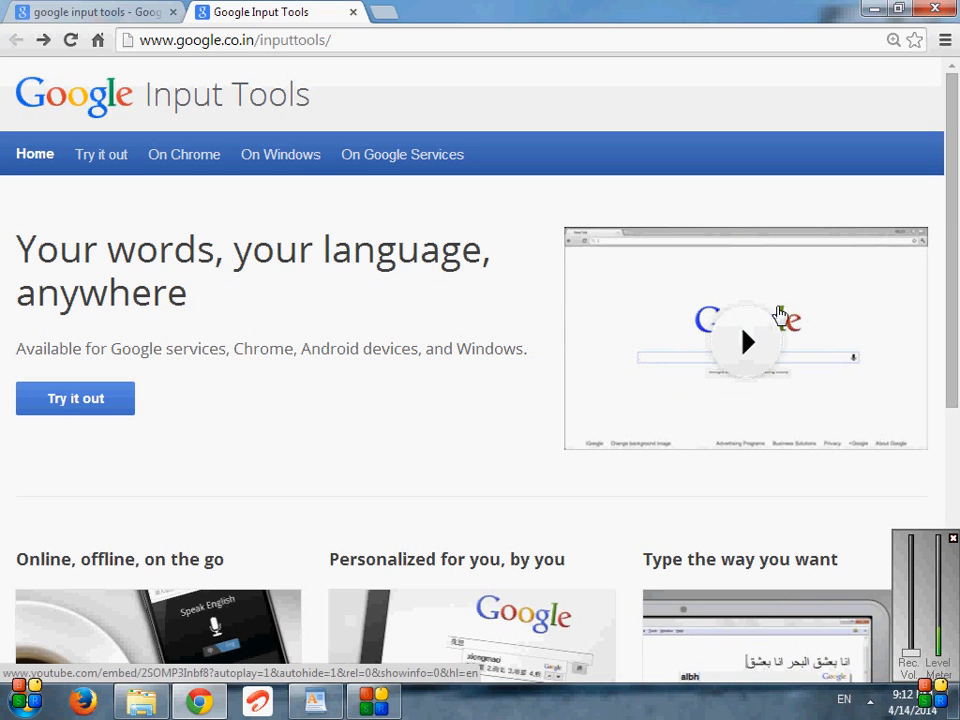
left_click(75, 398)
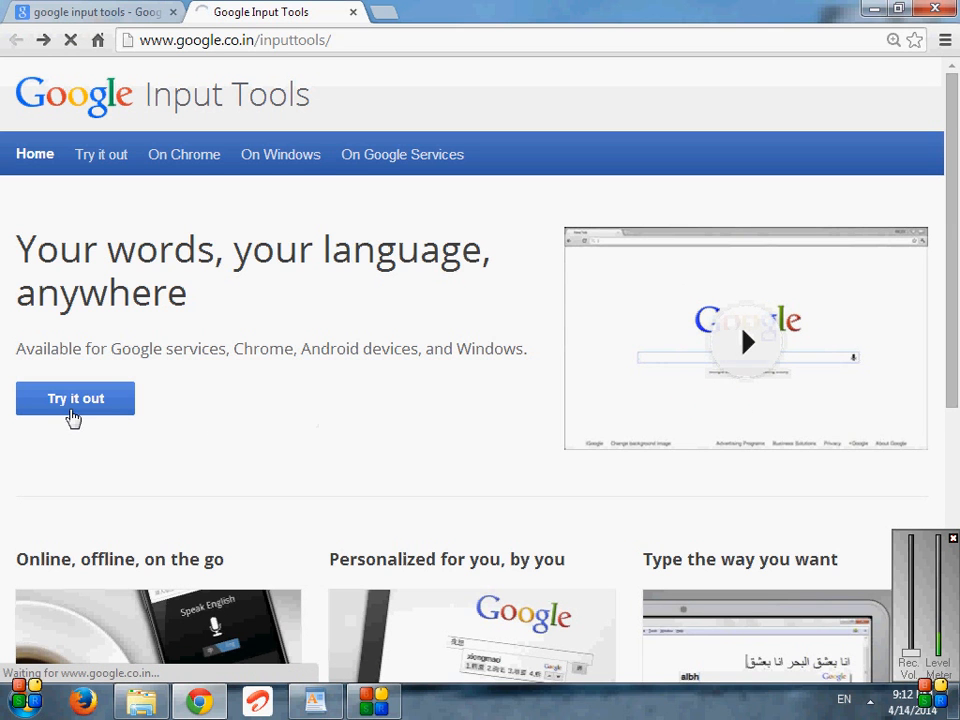
Load the 'Try it out' page and reposition the English on-screen keyboard
left_click(75, 398)
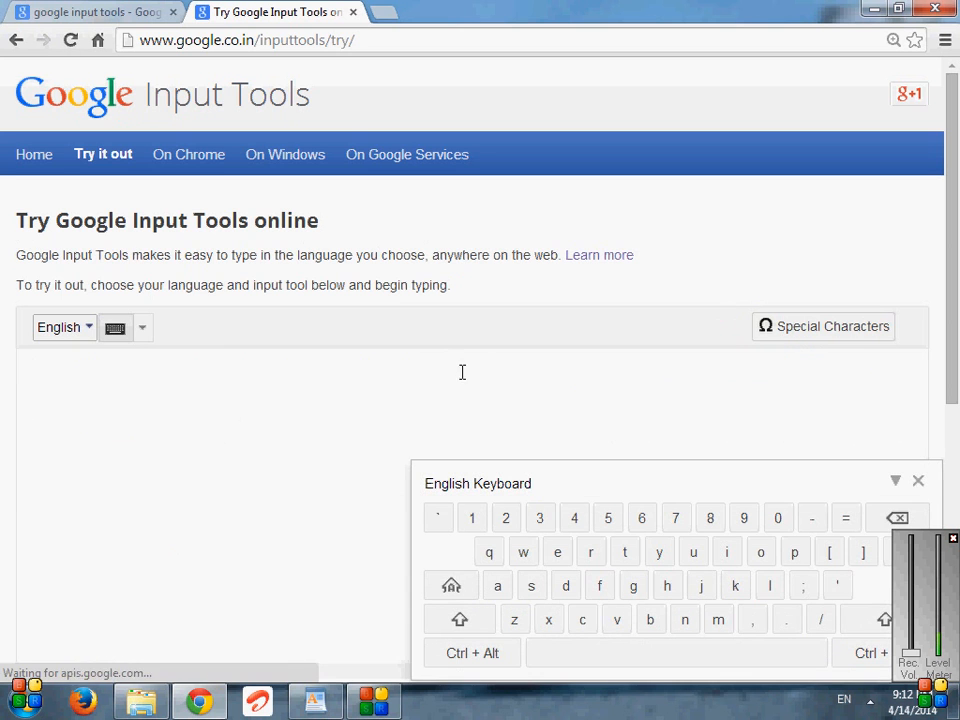
scroll("down", 3)
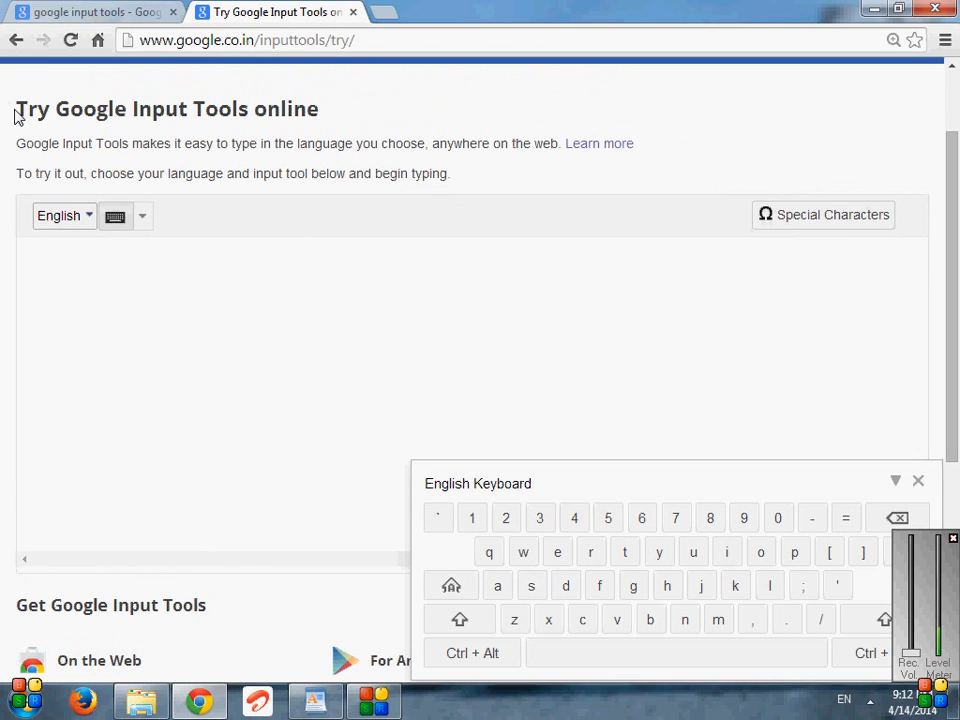
left_click_drag(16, 108, 308, 108)
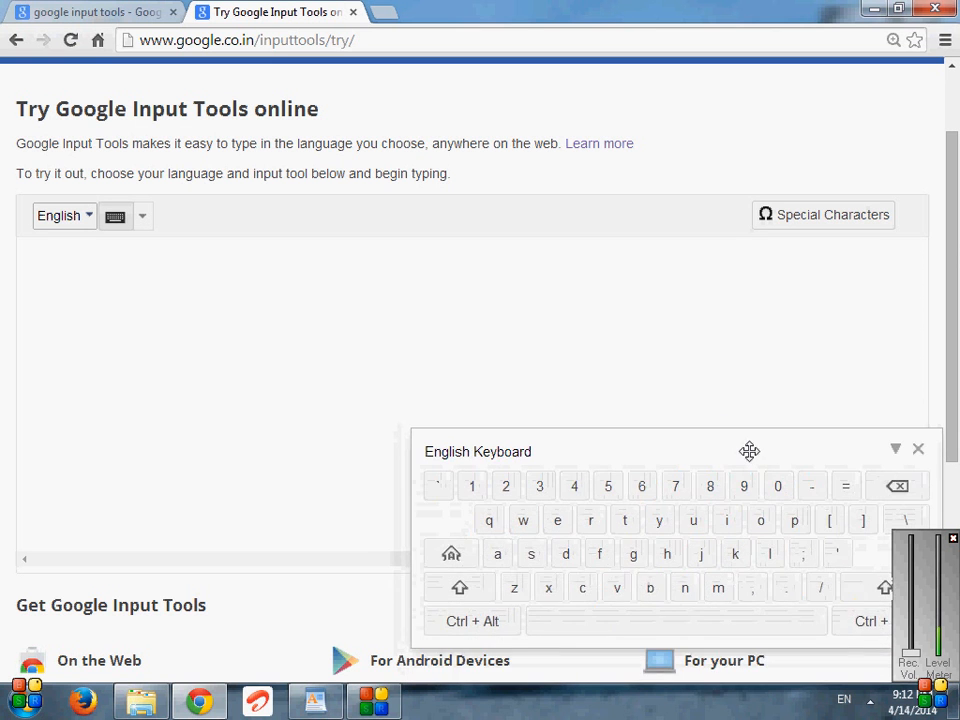
left_click_drag(749, 451, 751, 477)
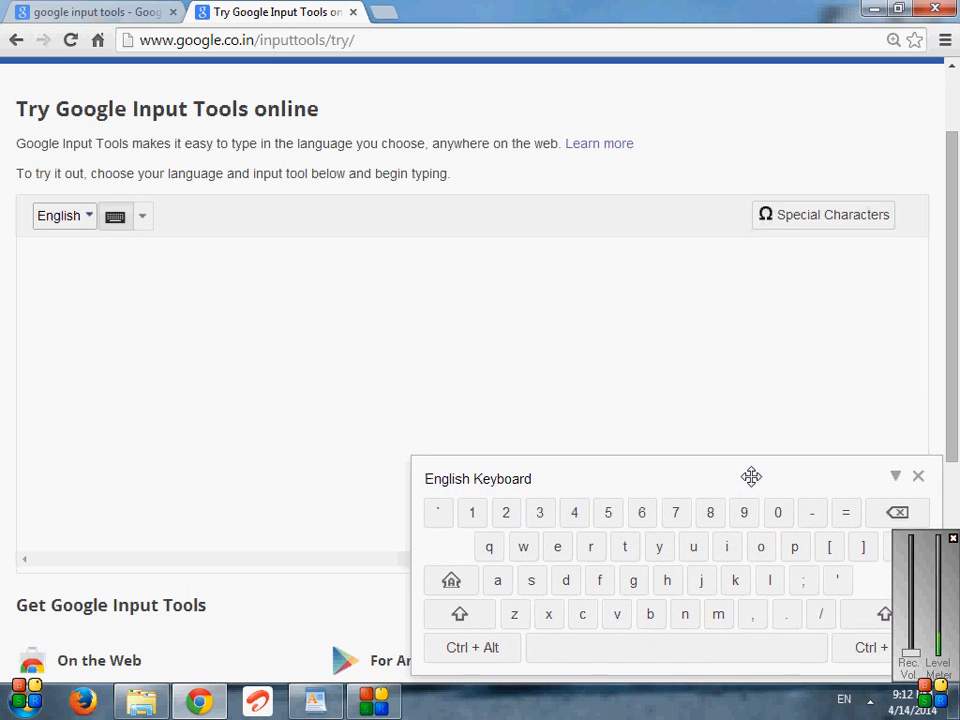
mouse_move(917, 506)
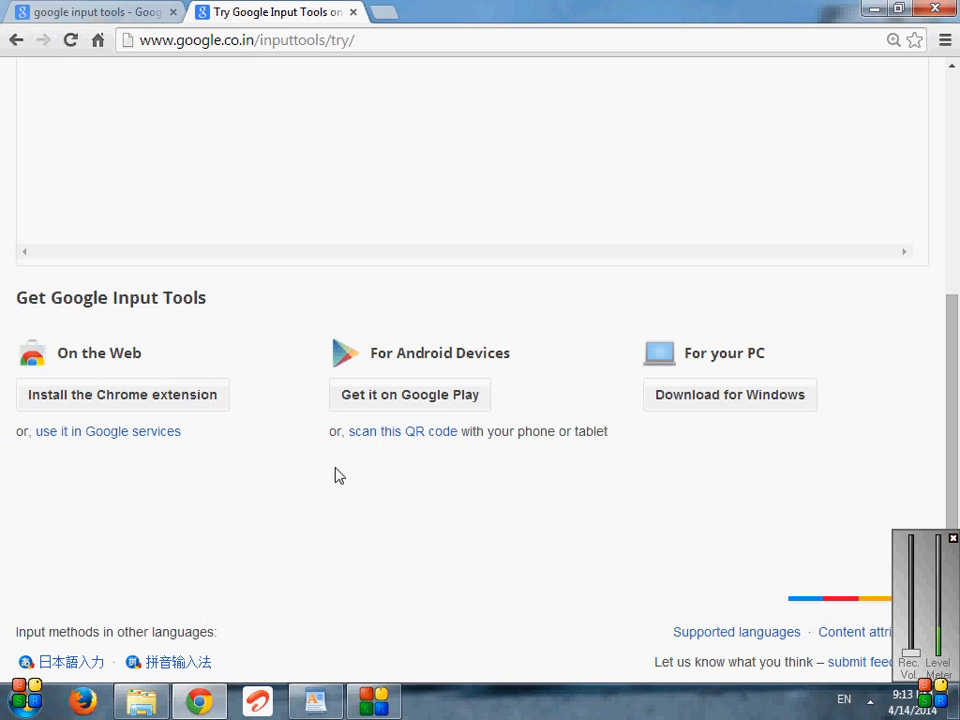
mouse_move(371, 353)
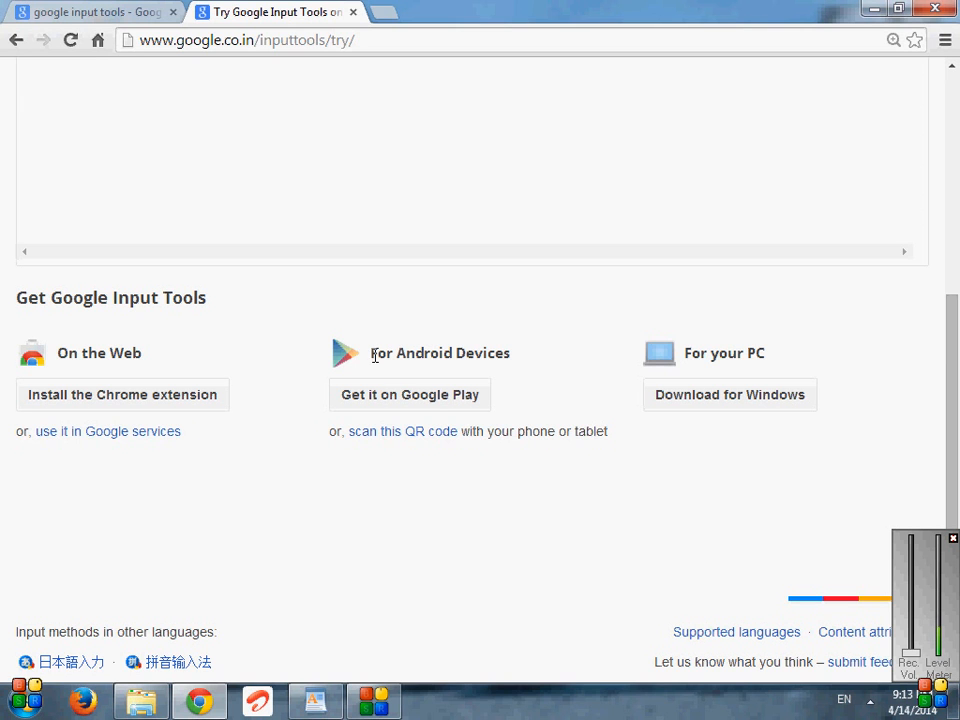
mouse_move(403, 413)
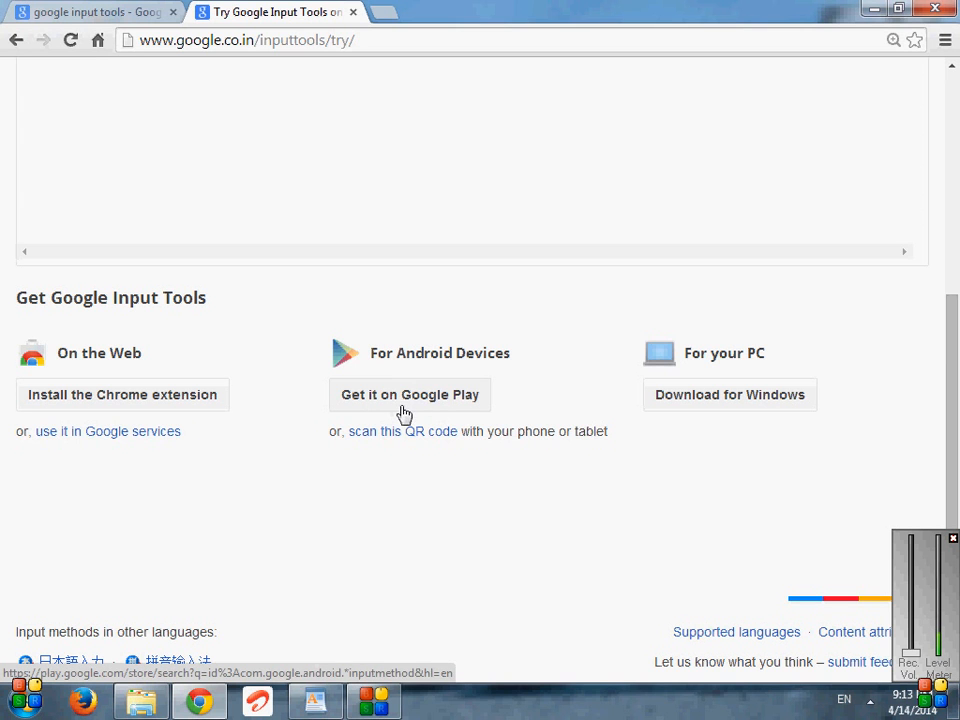
mouse_move(666, 424)
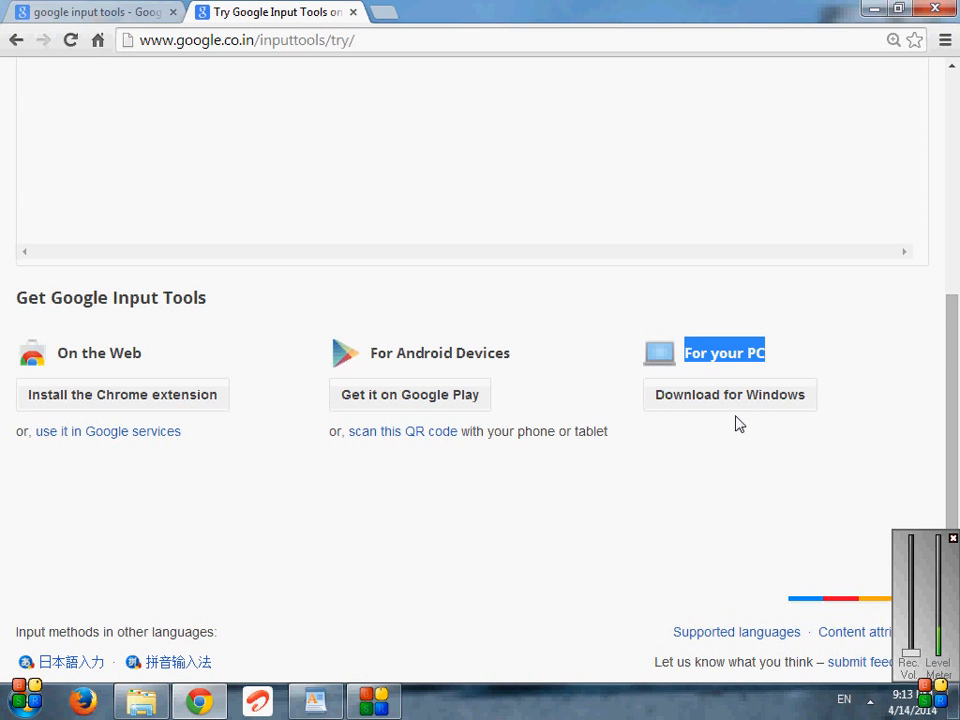
mouse_move(727, 406)
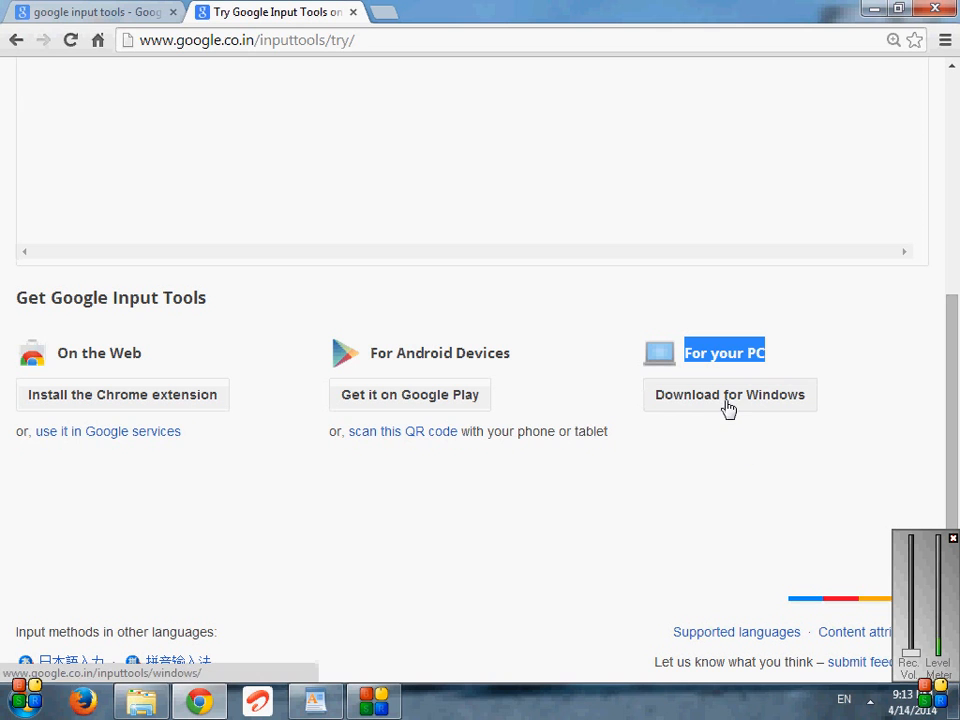
left_click(730, 395)
type("hindi")
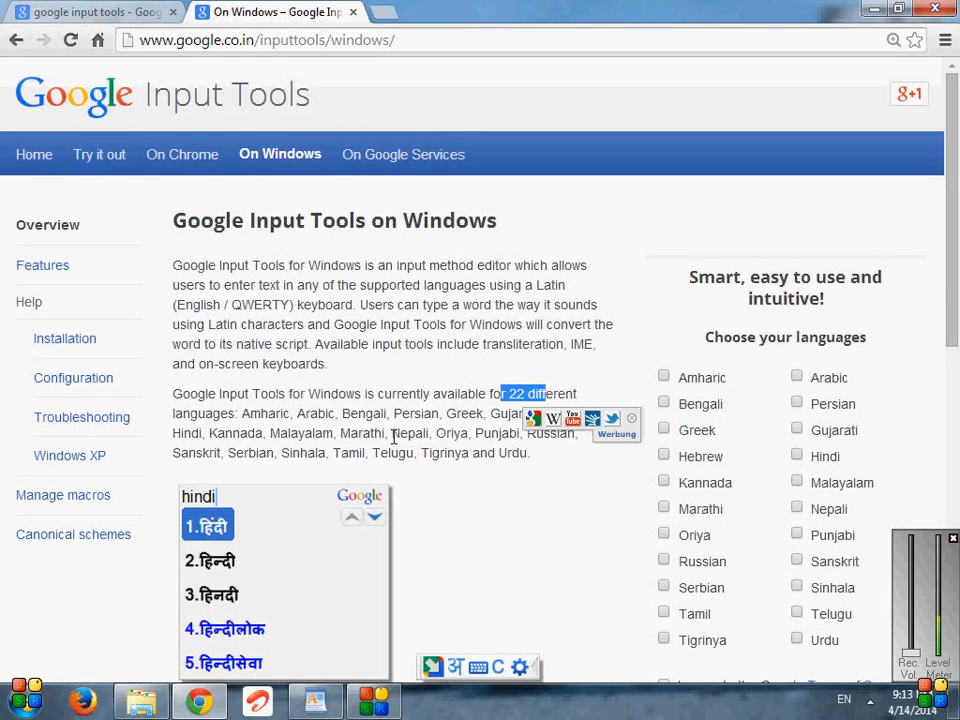
mouse_move(415, 433)
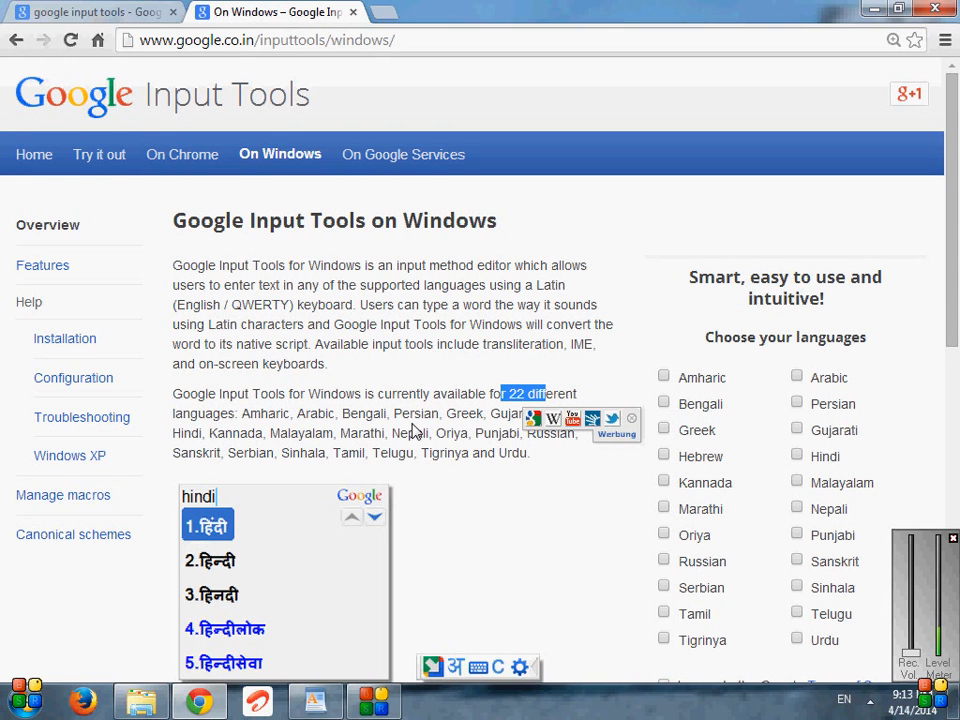
mouse_move(753, 475)
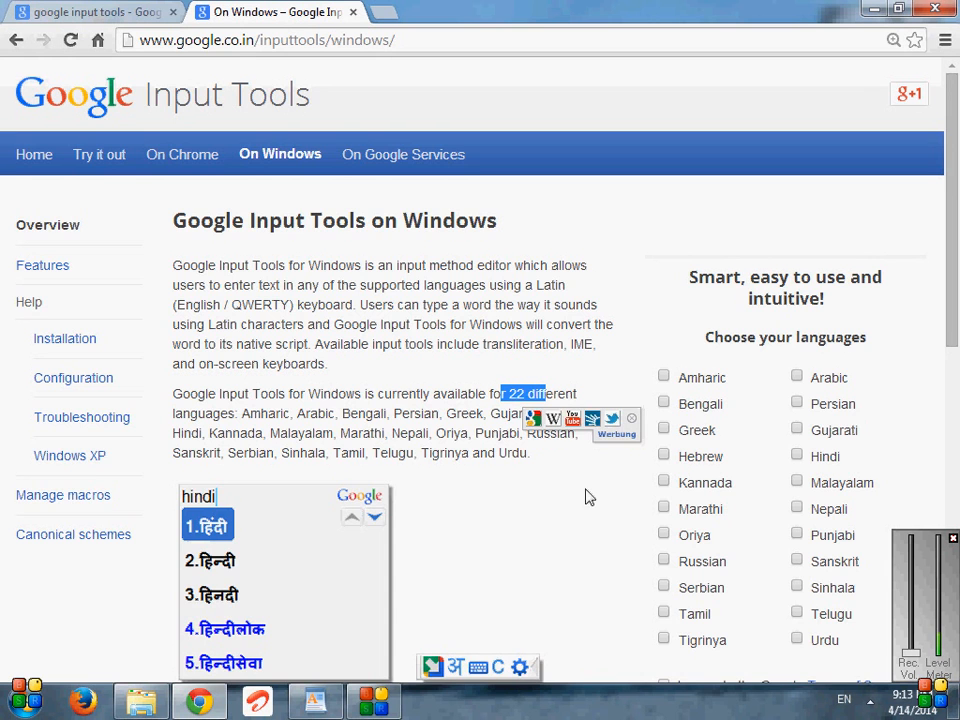
scroll("down", 3)
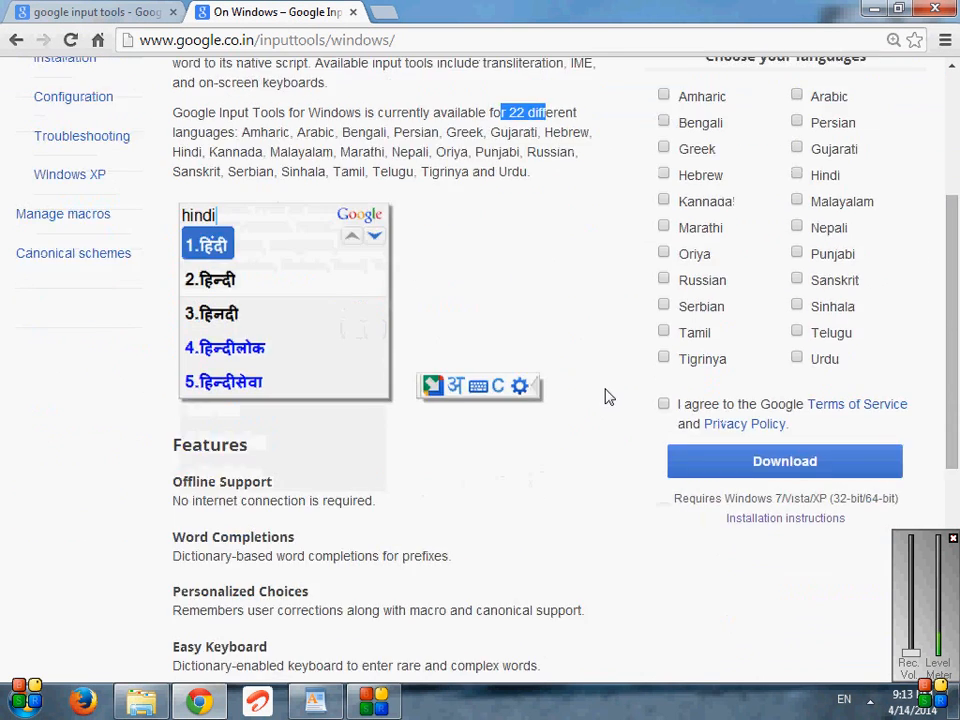
scroll("down", 3)
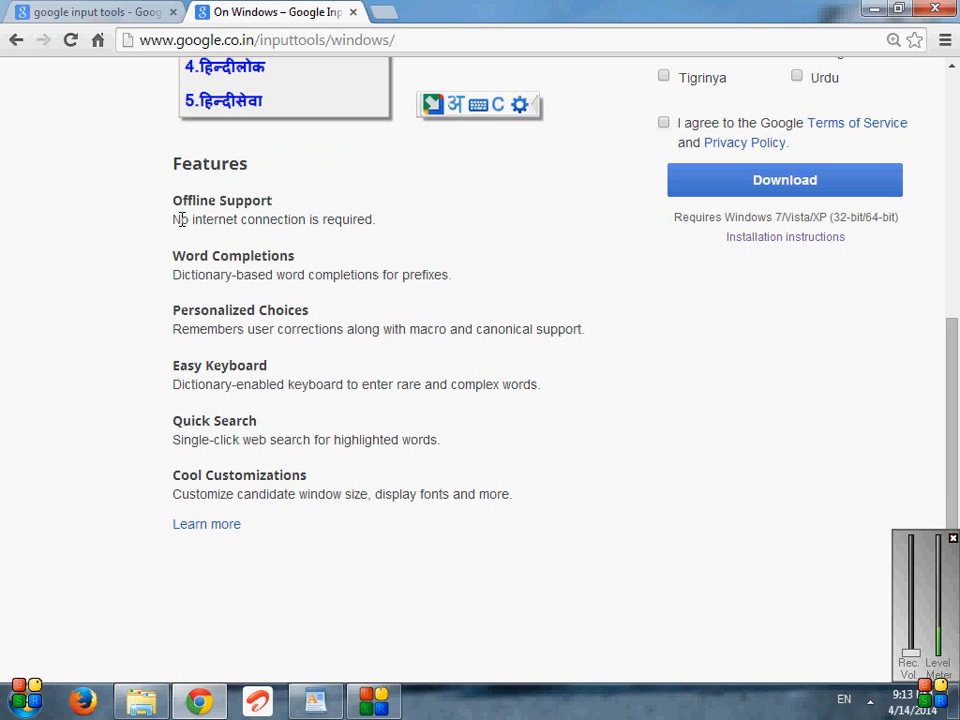
mouse_move(257, 328)
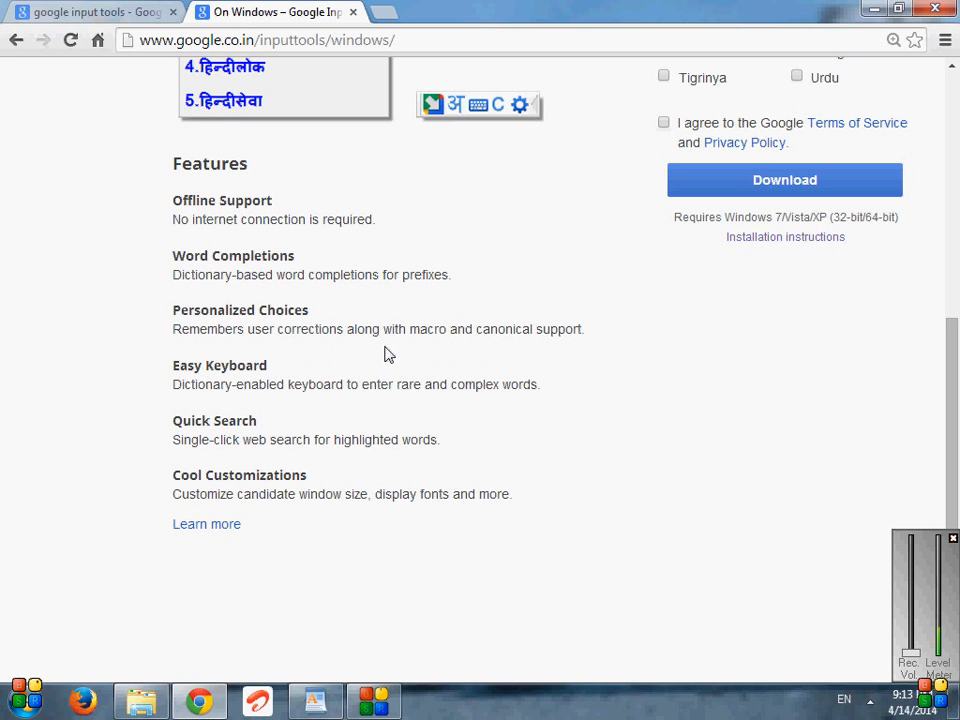
mouse_move(528, 392)
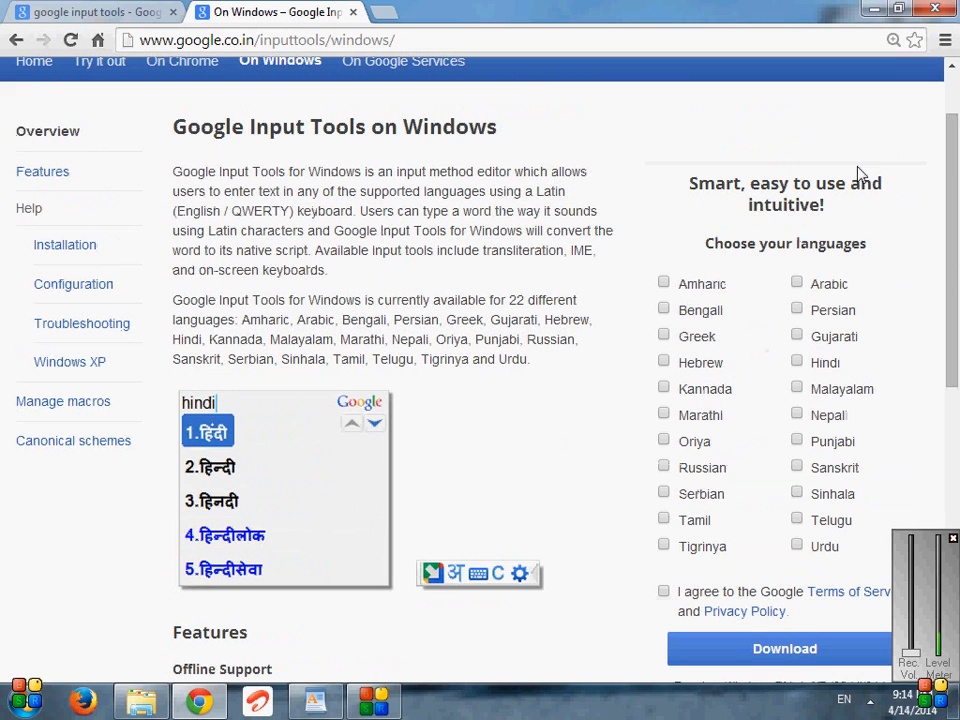
mouse_move(860, 343)
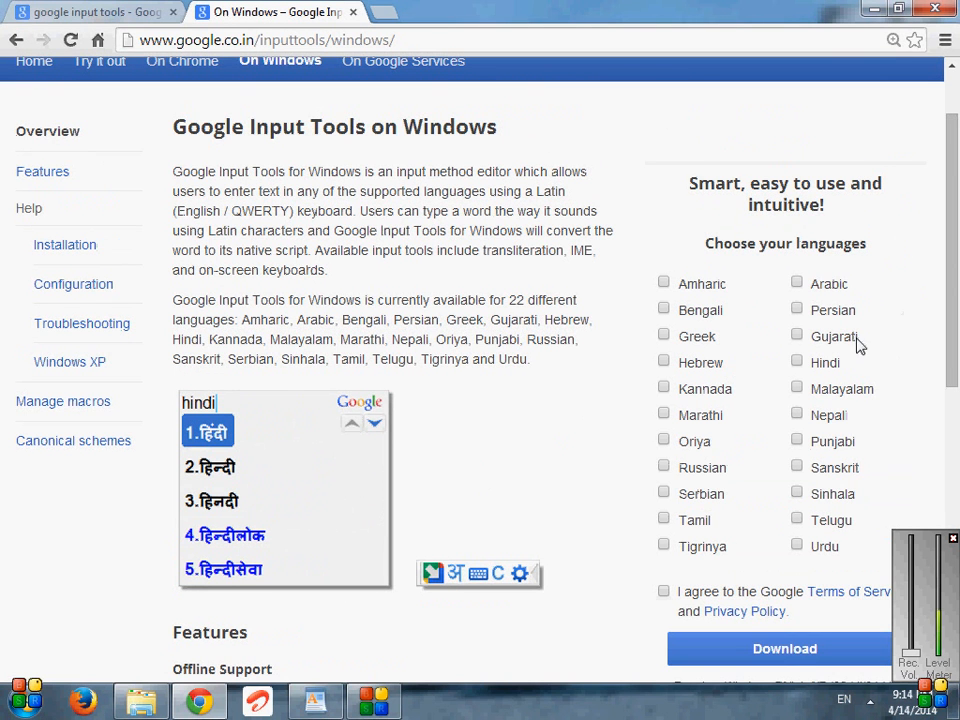
mouse_move(805, 287)
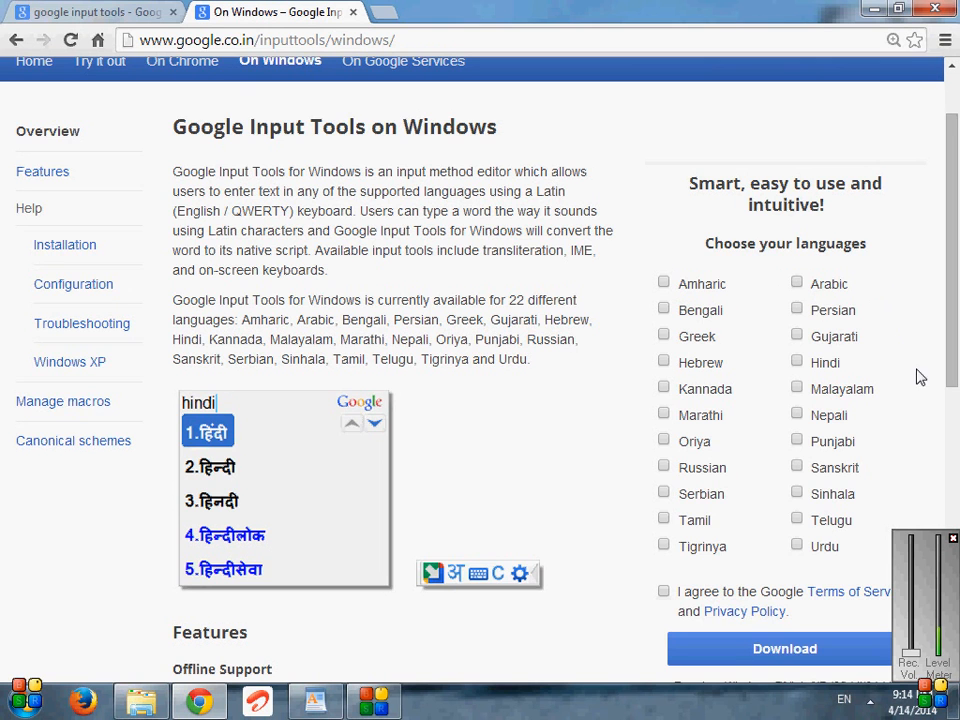
Tick Hindi as the language and agree to the Google Terms of Service
scroll("down", 3)
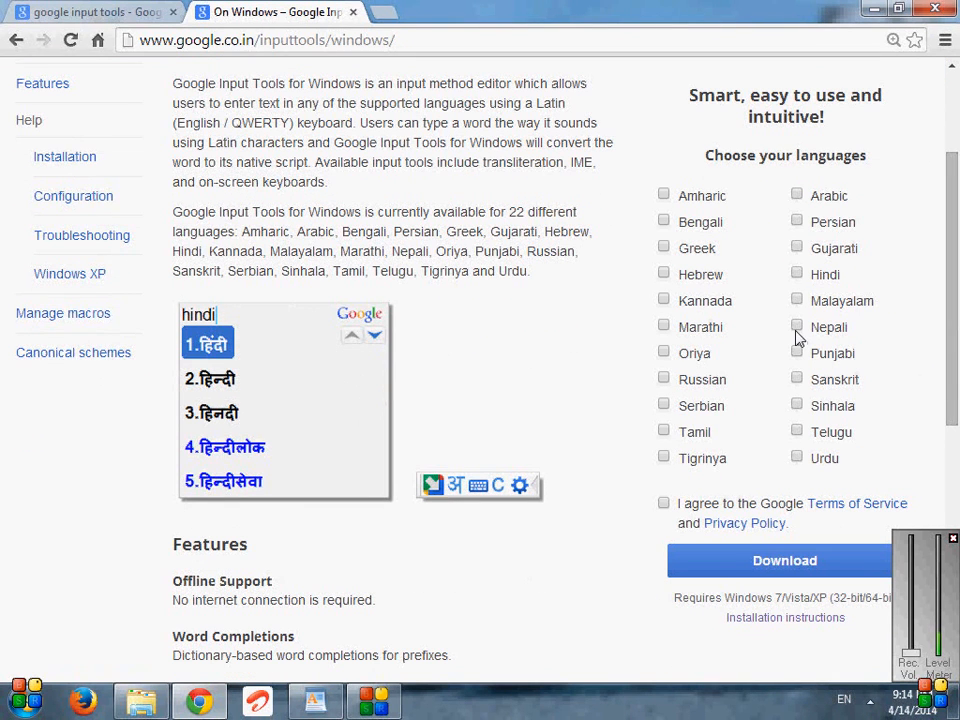
mouse_move(790, 326)
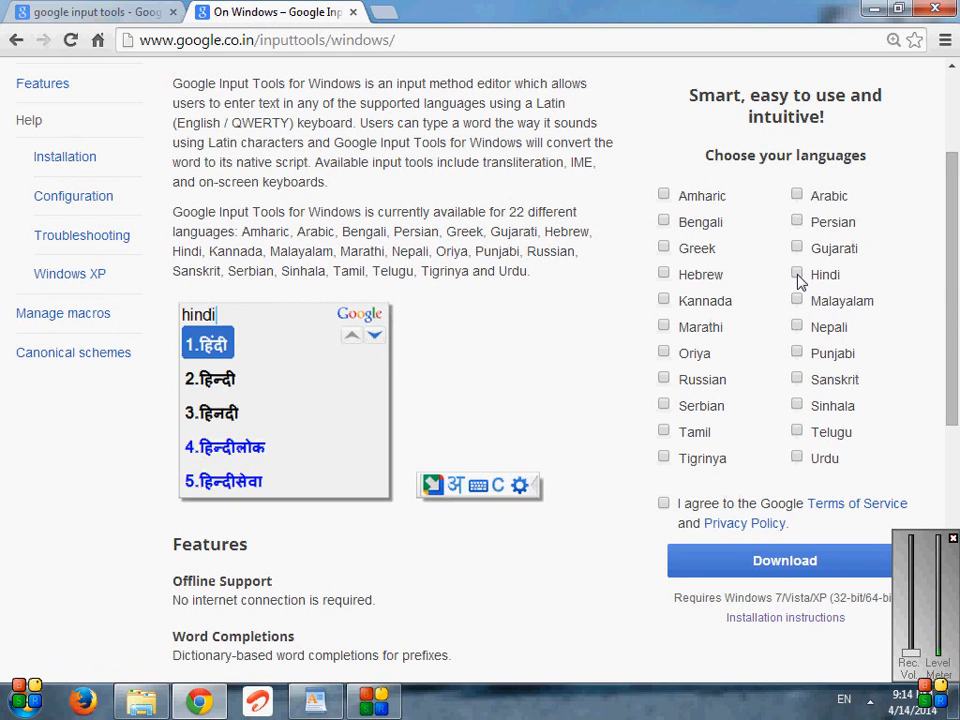
left_click(796, 274)
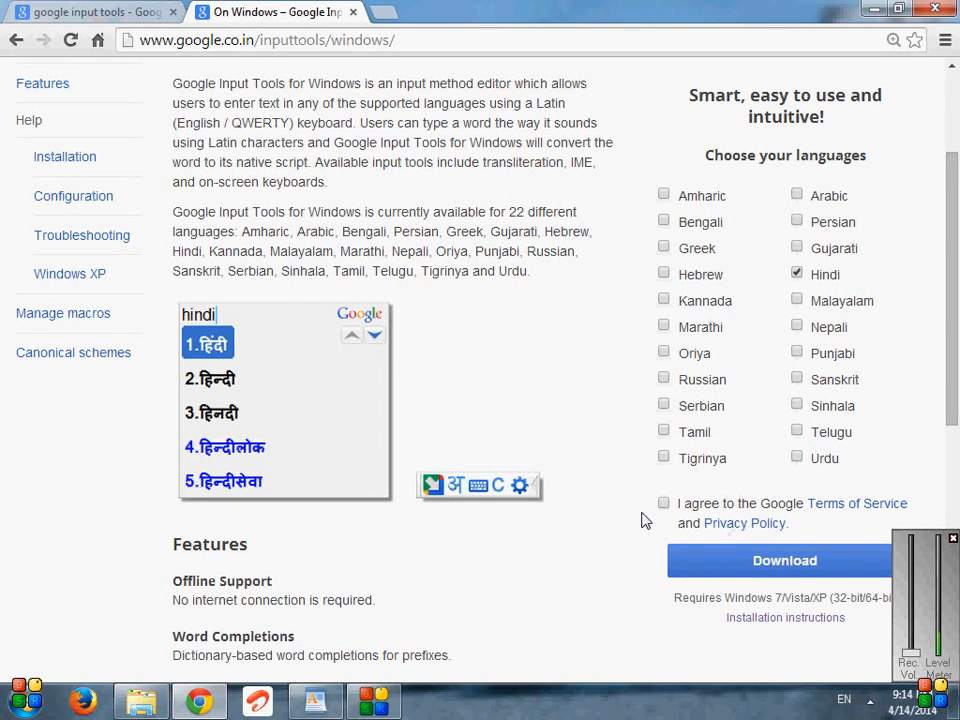
left_click(663, 503)
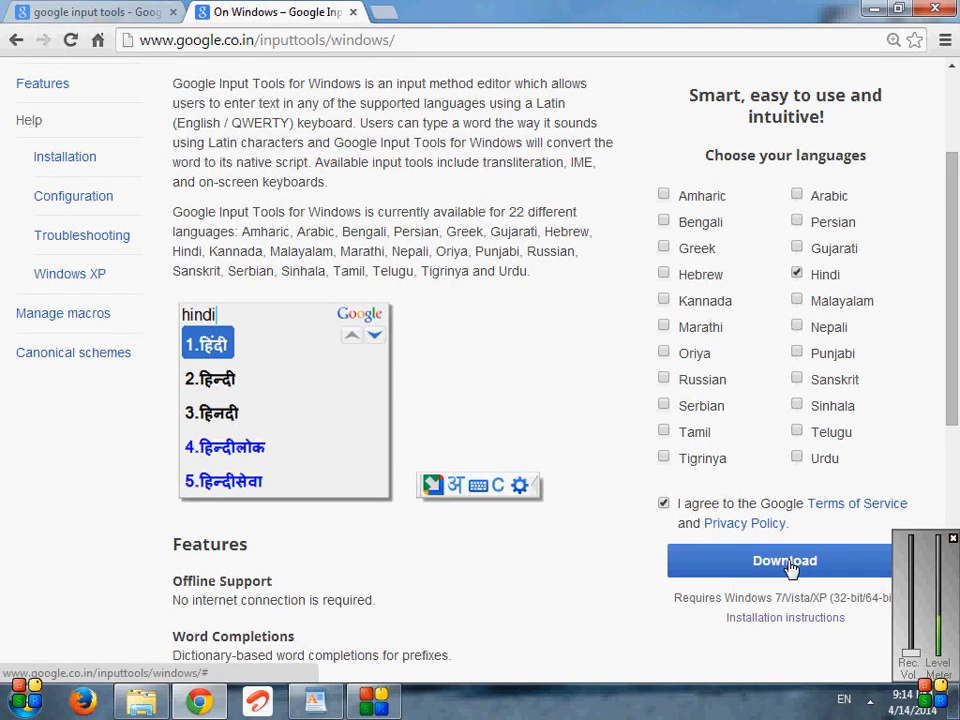
Download InputToolsSetup.exe and close the download info dialog
left_click(783, 560)
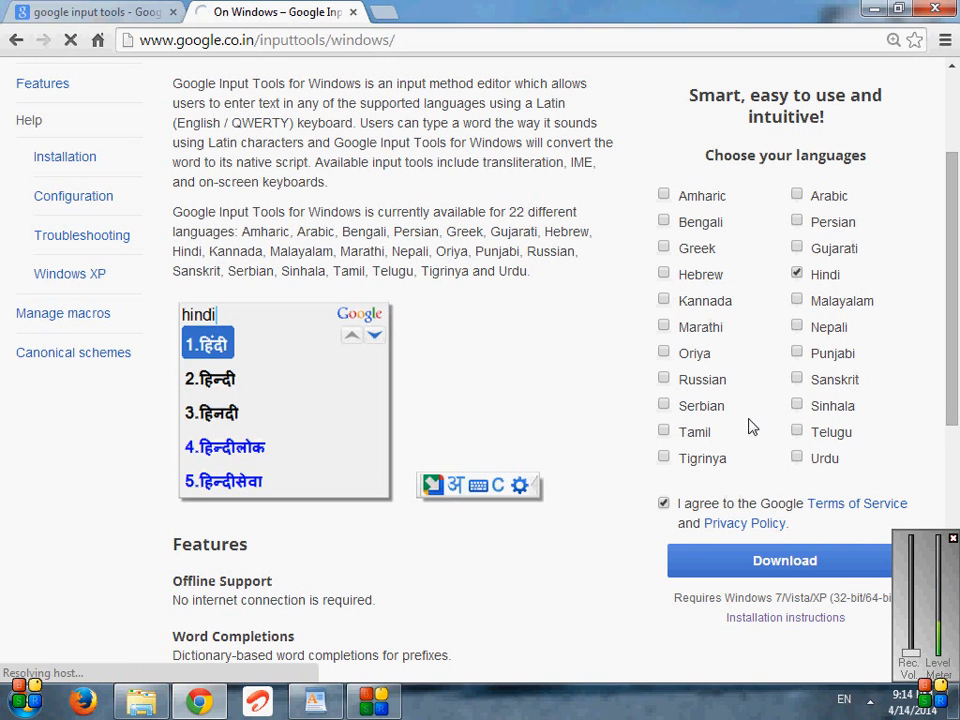
left_click(783, 560)
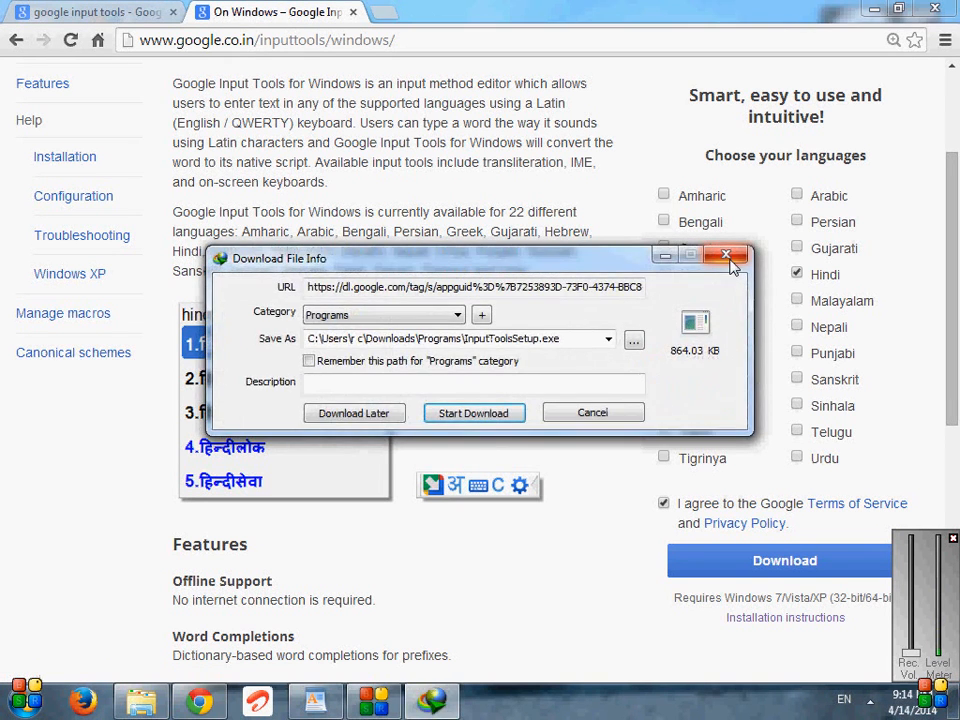
left_click(726, 256)
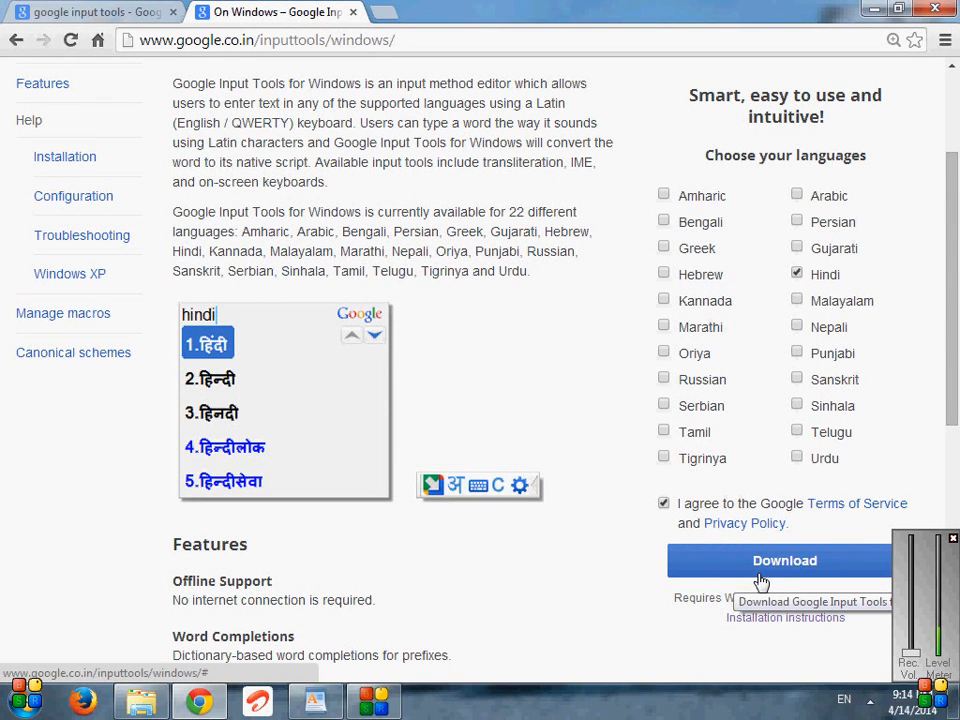
mouse_move(760, 575)
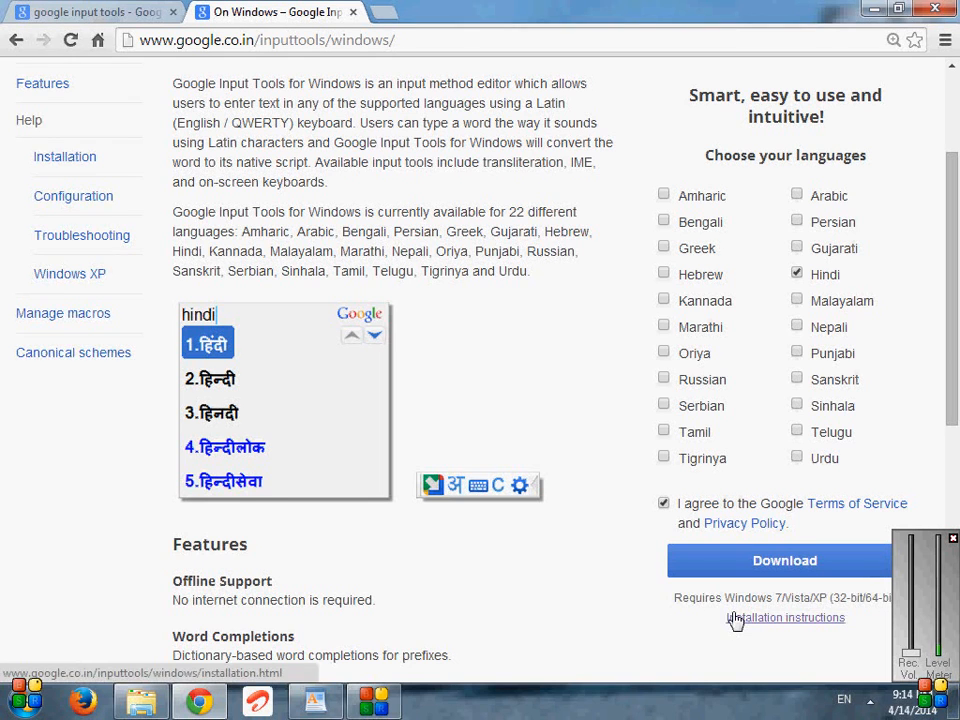
scroll("up", 3)
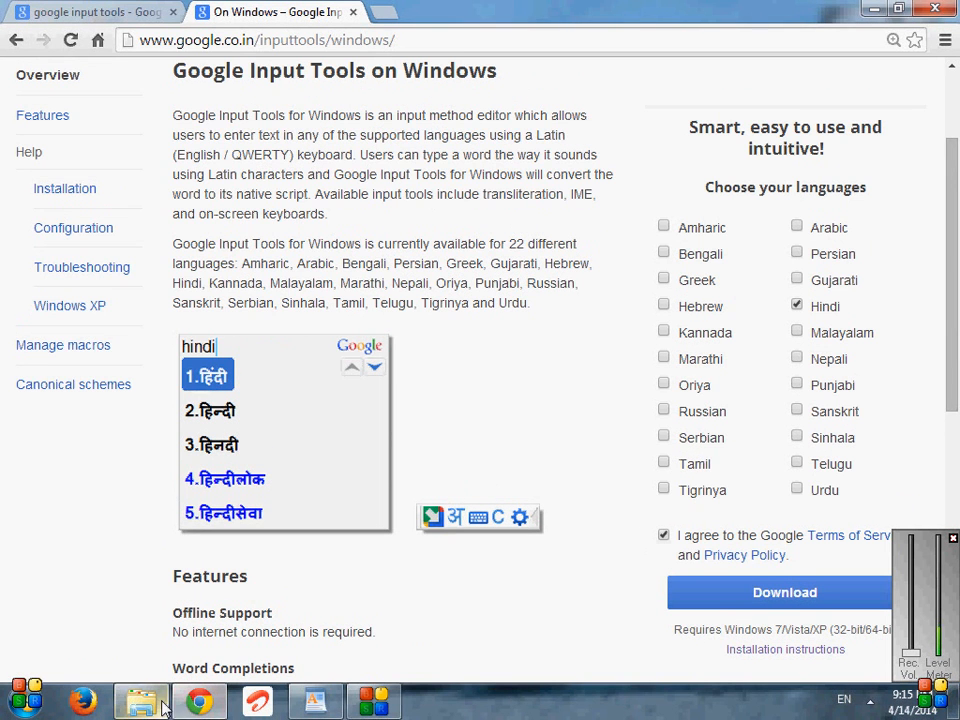
Run InputToolsSetup from D:\Google Input Tools and dismiss the installation-failed message
left_click(137, 697)
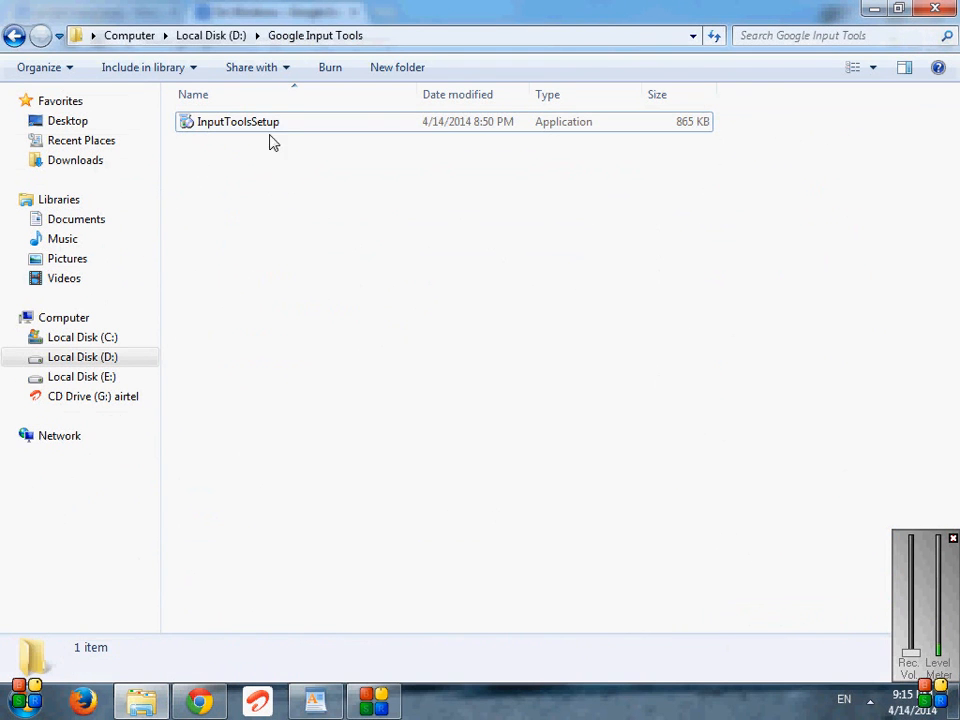
right_click(258, 139)
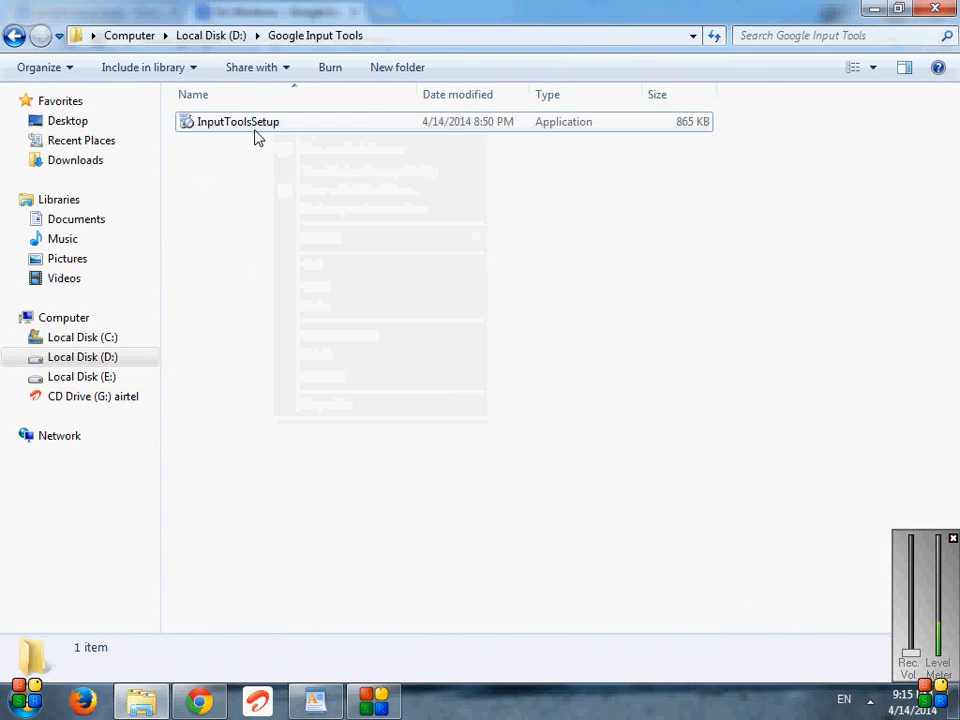
left_click(238, 121)
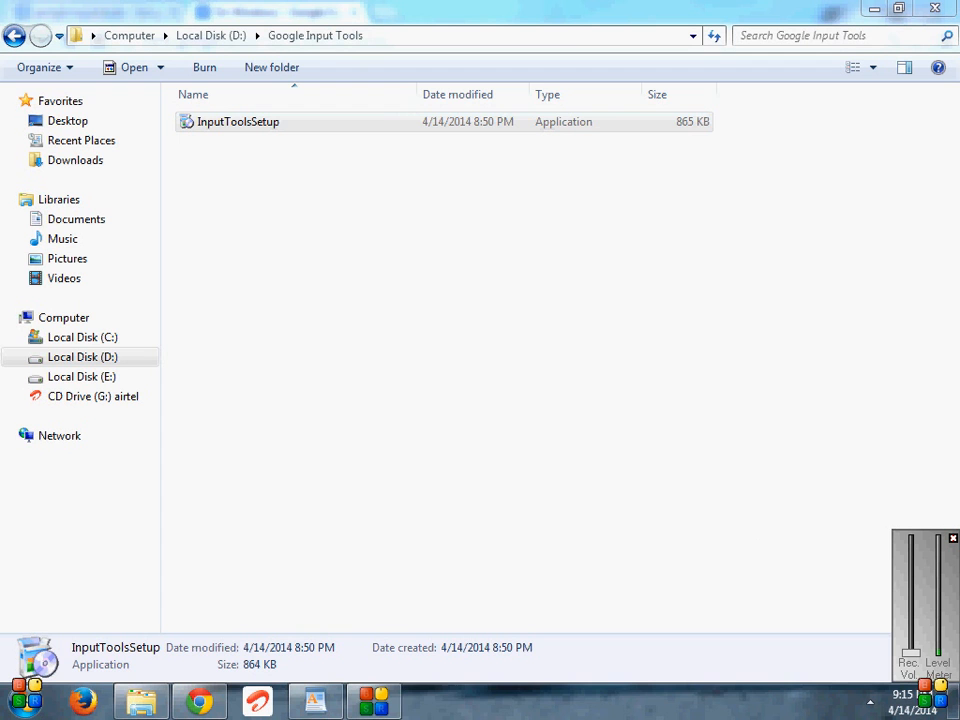
double_click(238, 121)
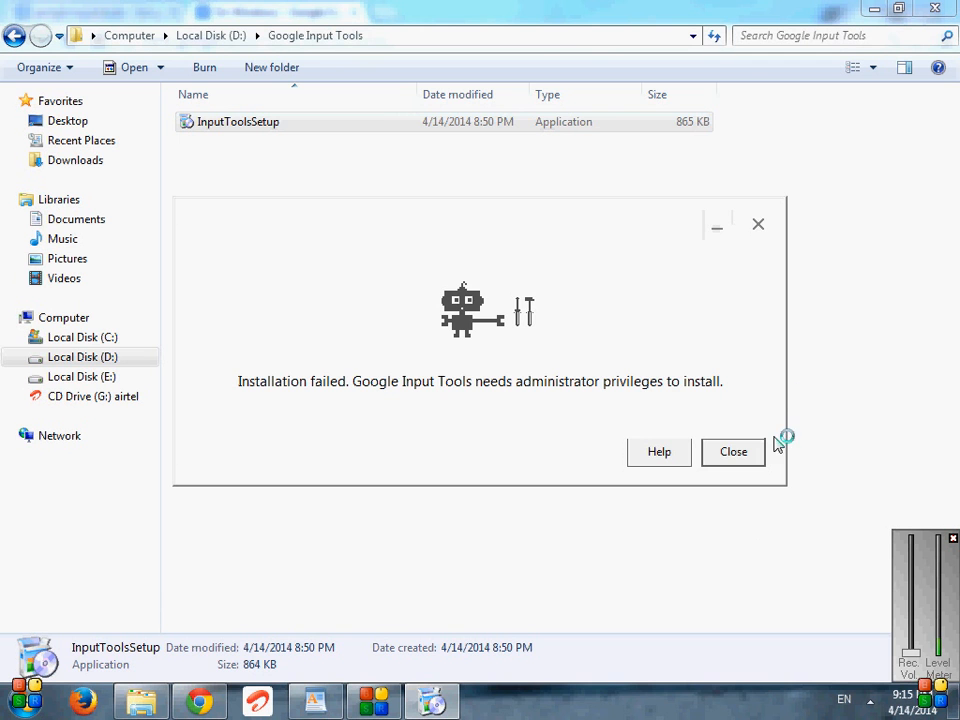
left_click(732, 452)
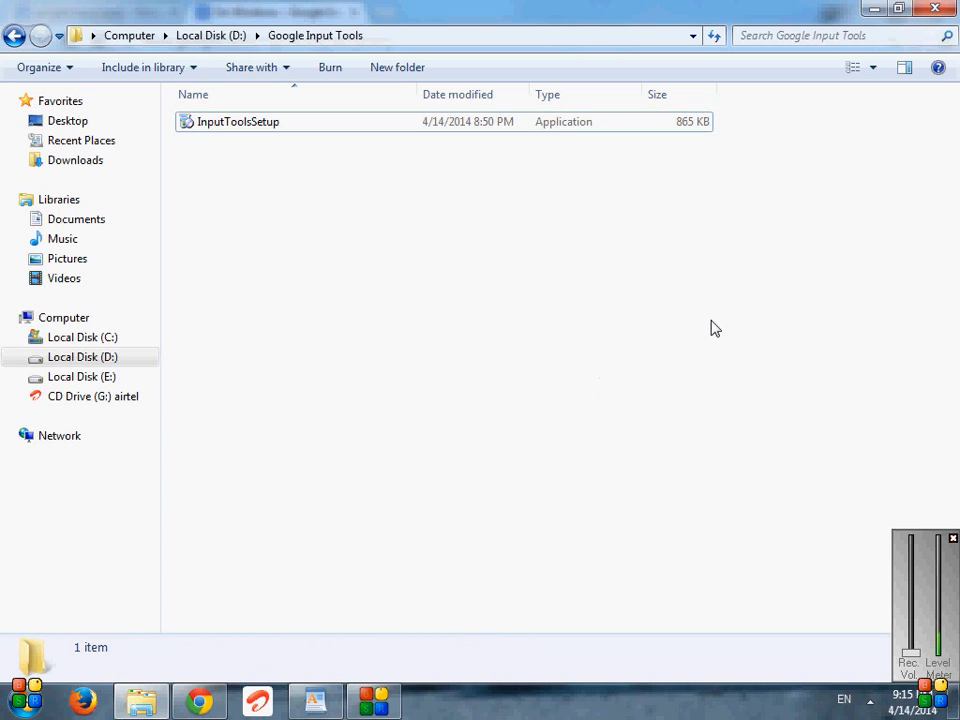
mouse_move(651, 483)
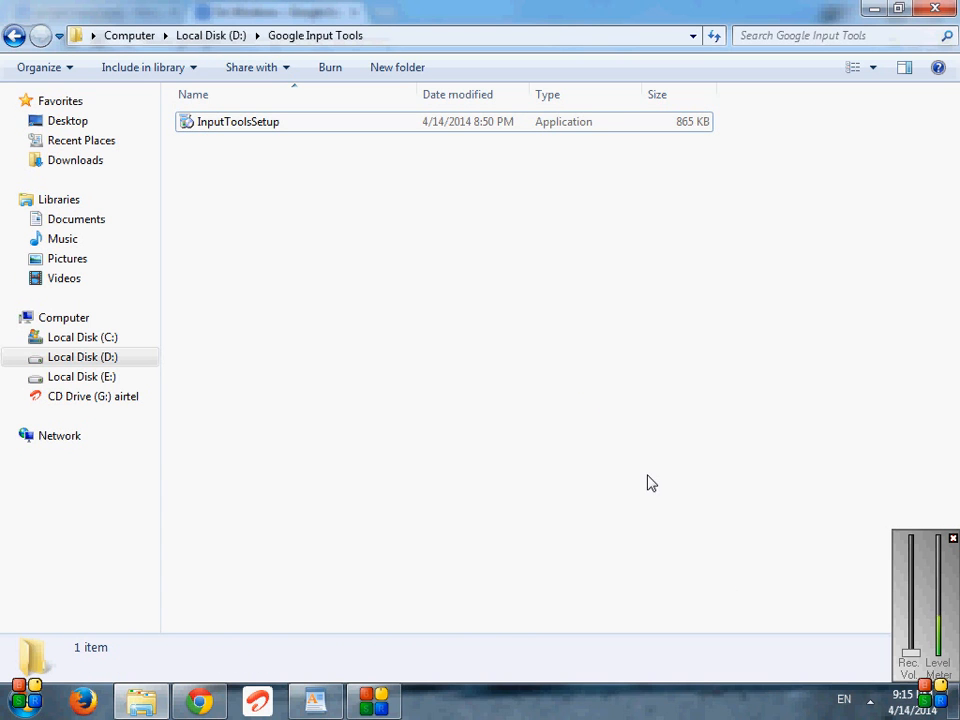
mouse_move(661, 700)
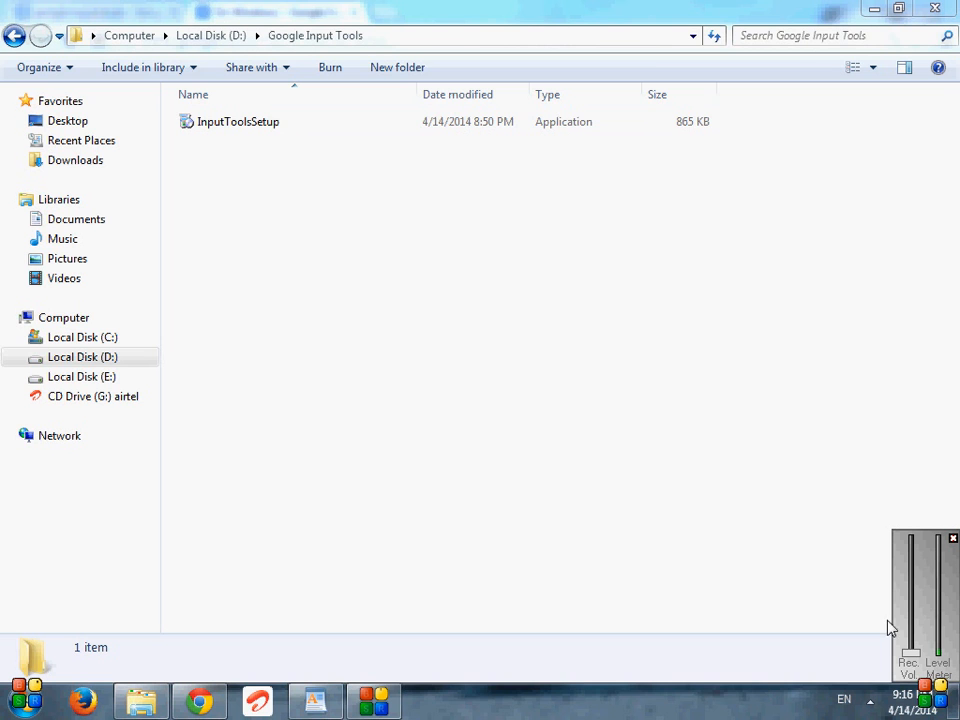
mouse_move(863, 559)
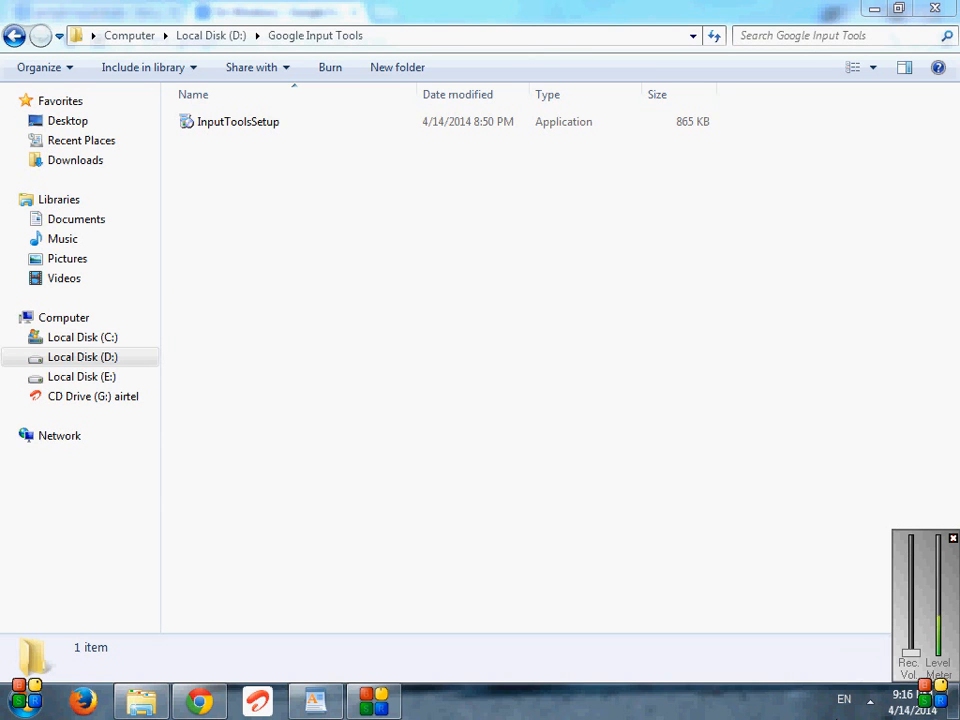
mouse_move(870, 697)
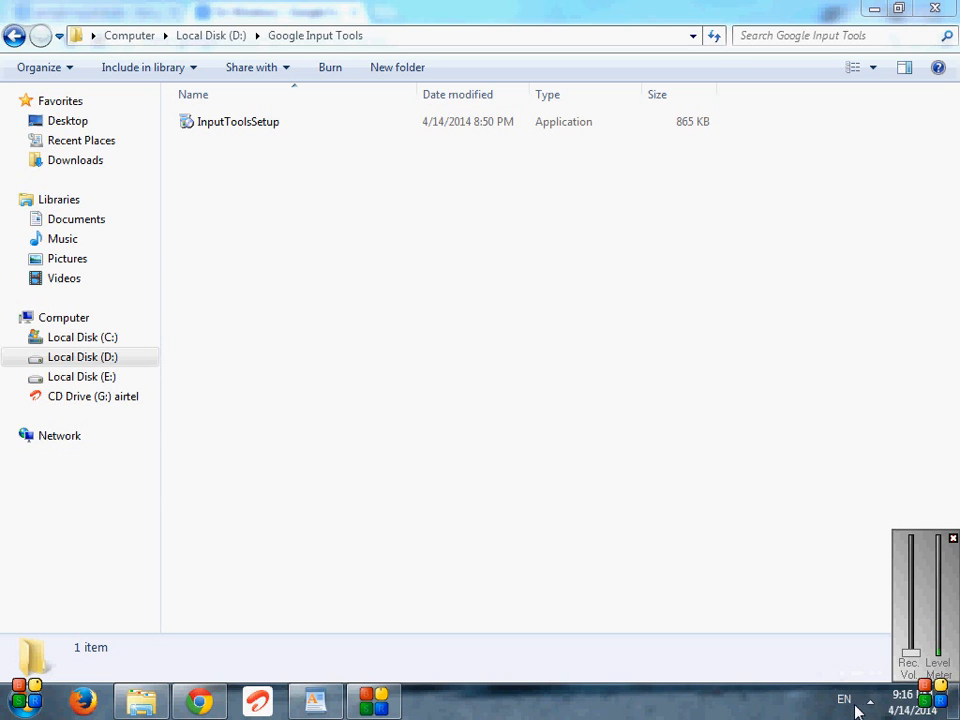
Change the input language from EN to Hindi (India) using the taskbar indicator
left_click(842, 699)
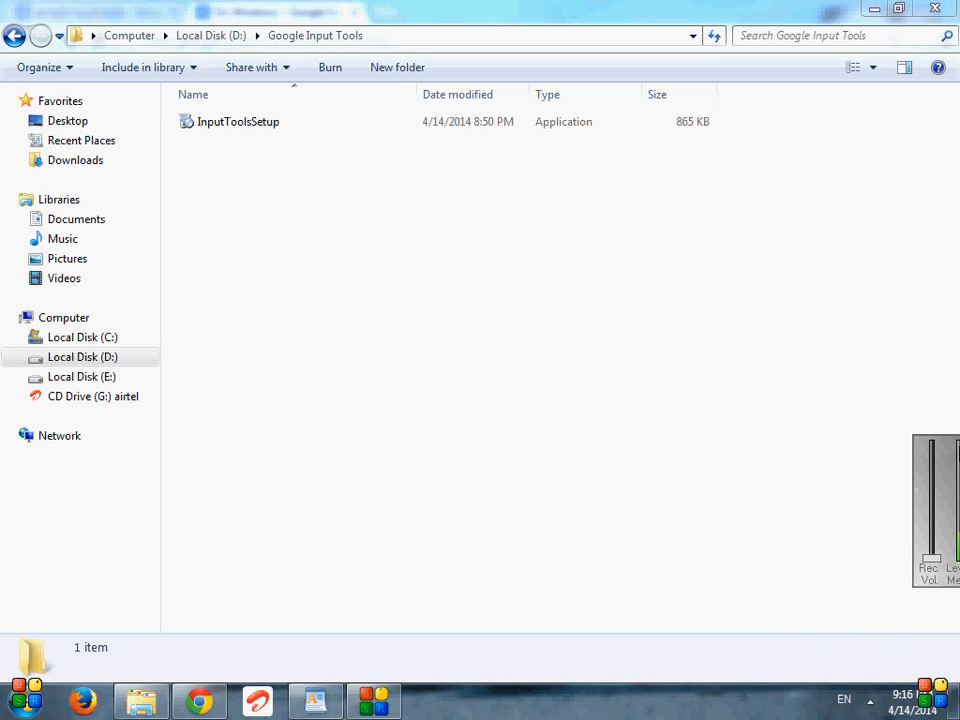
left_click(844, 699)
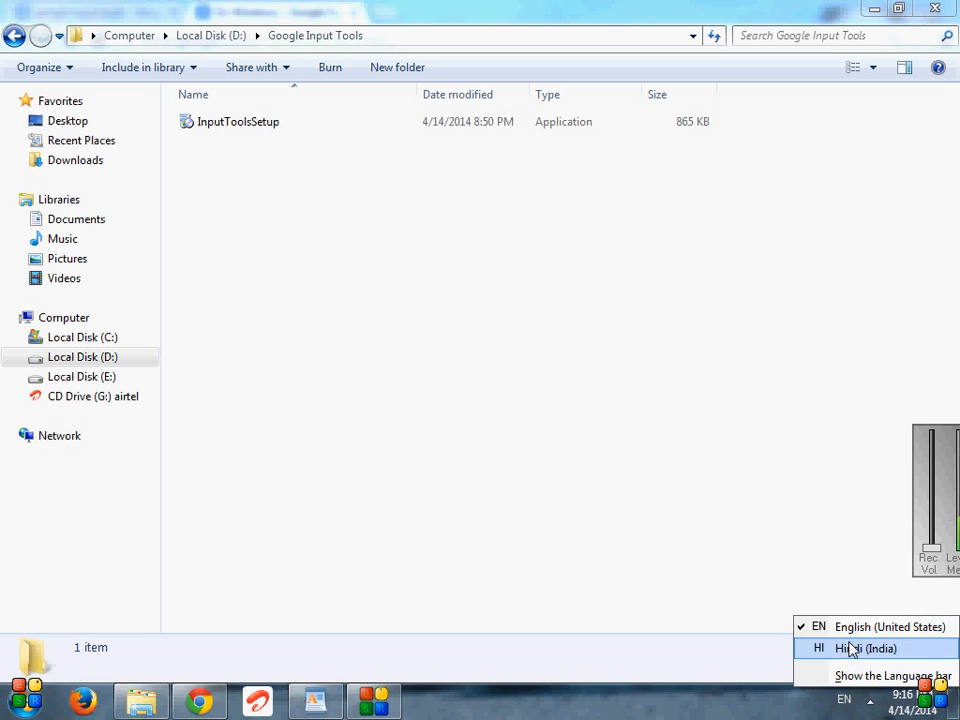
mouse_move(855, 649)
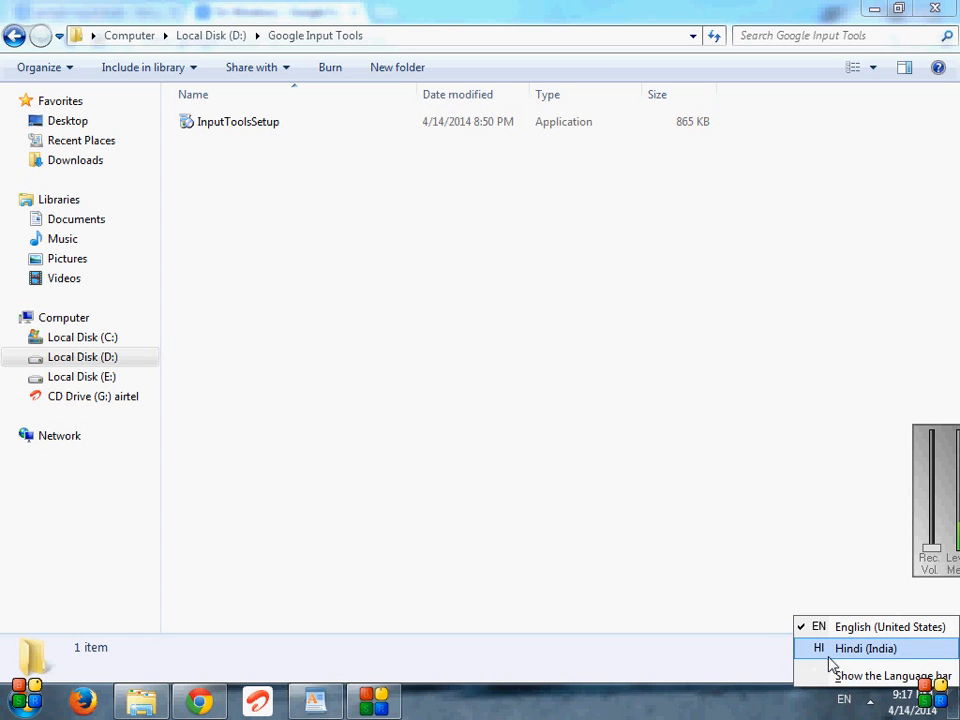
left_click(864, 648)
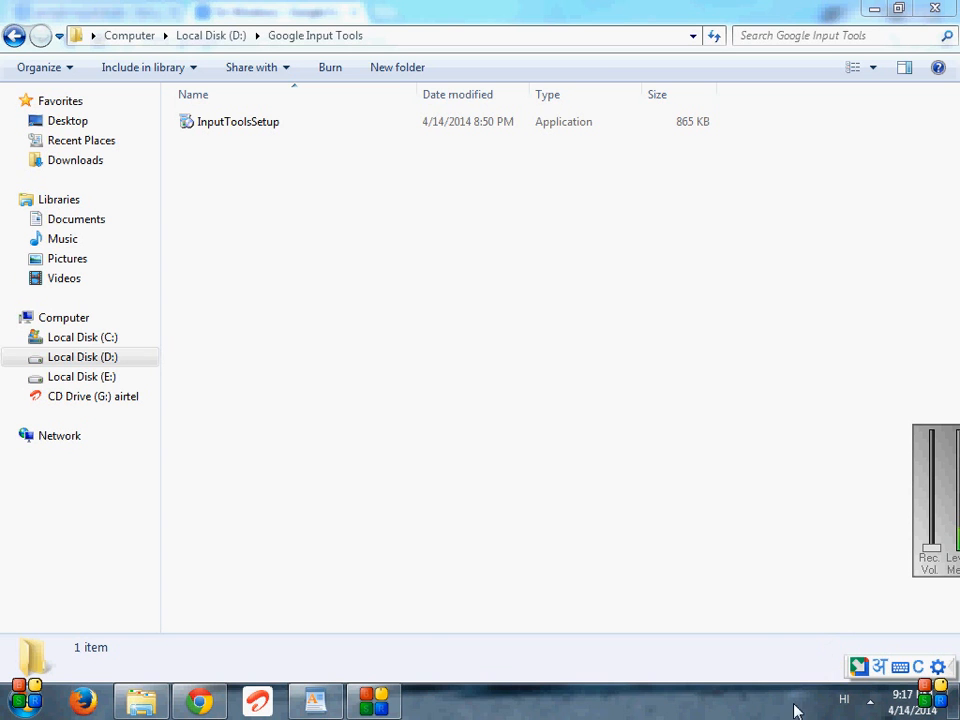
In WordPad, start a new line below the title and type 'google'
left_click(315, 701)
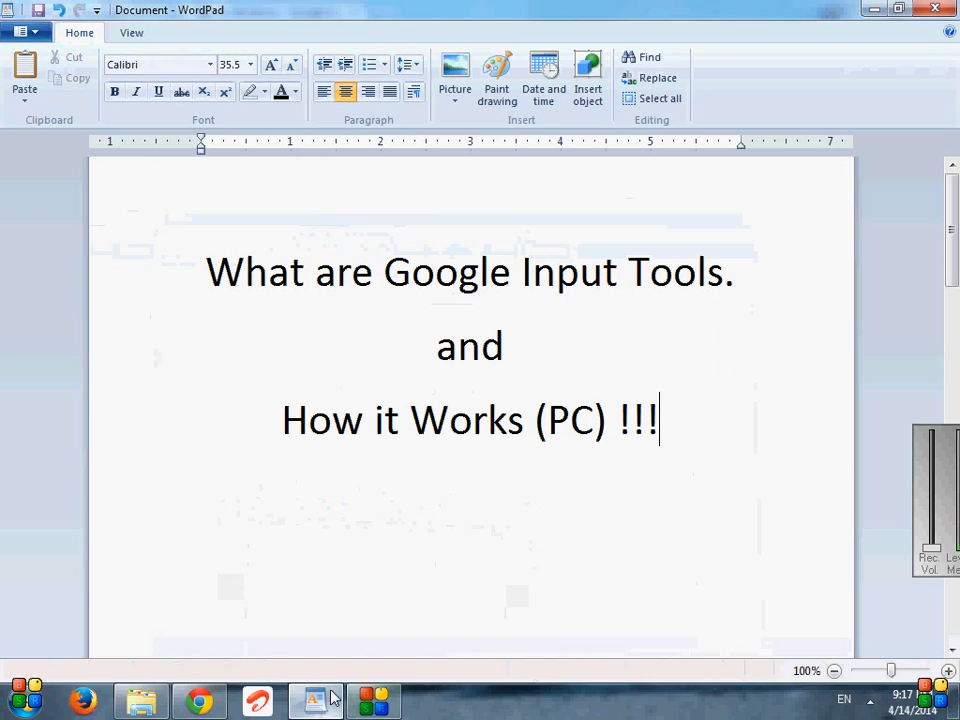
key("enter")
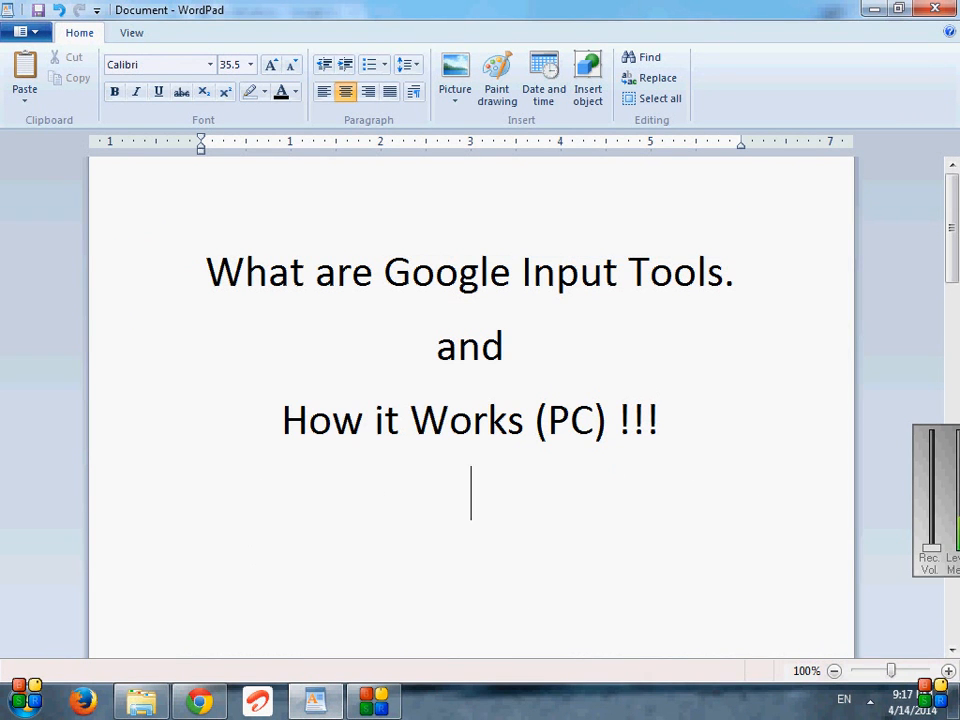
type("goo")
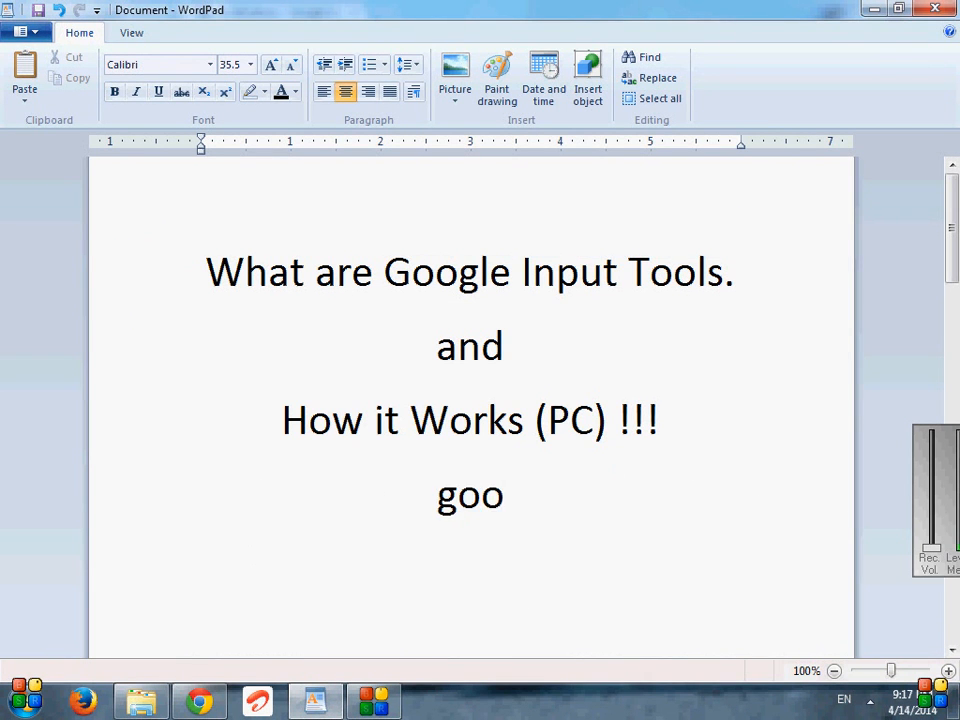
type("gle")
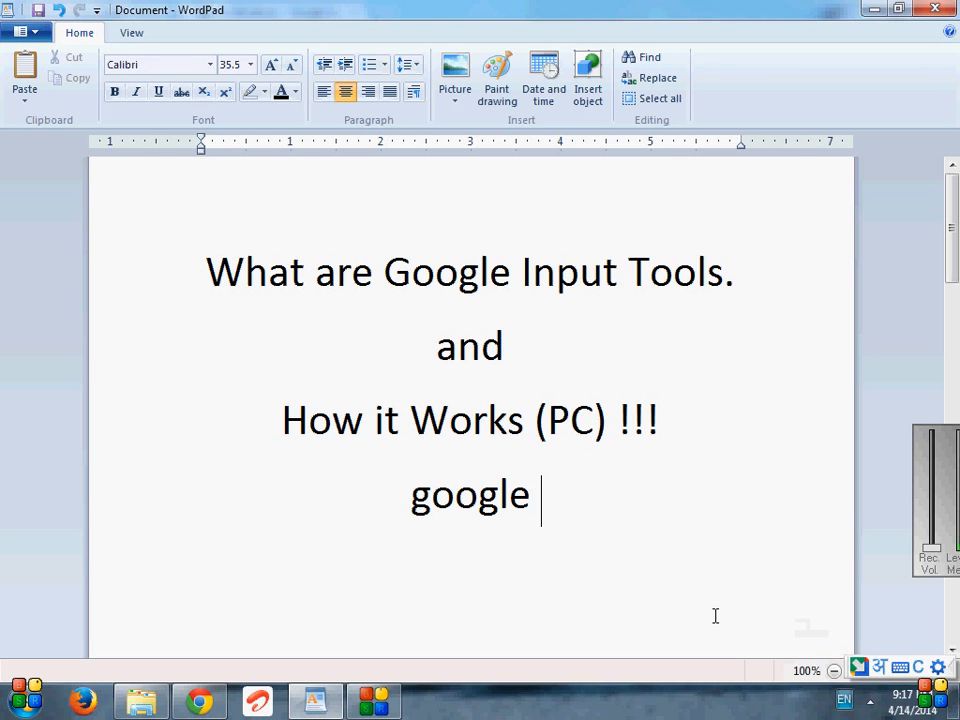
Transliterate 'goo' into Hindi by picking a suggestion, then type 'inp' in Hindi
type("goo")
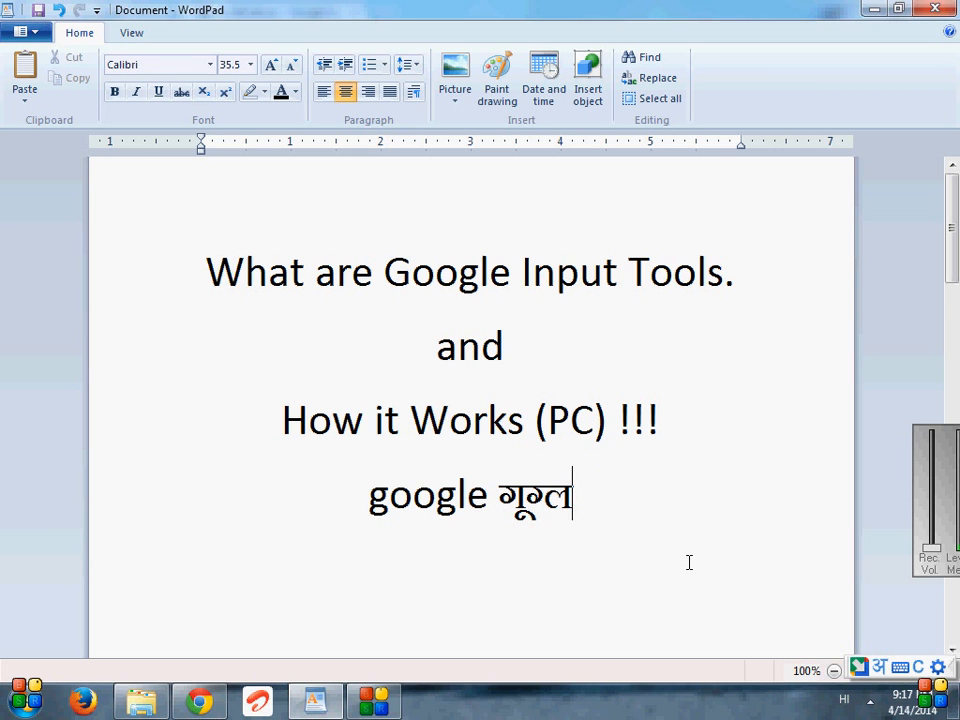
key("BackSpace")
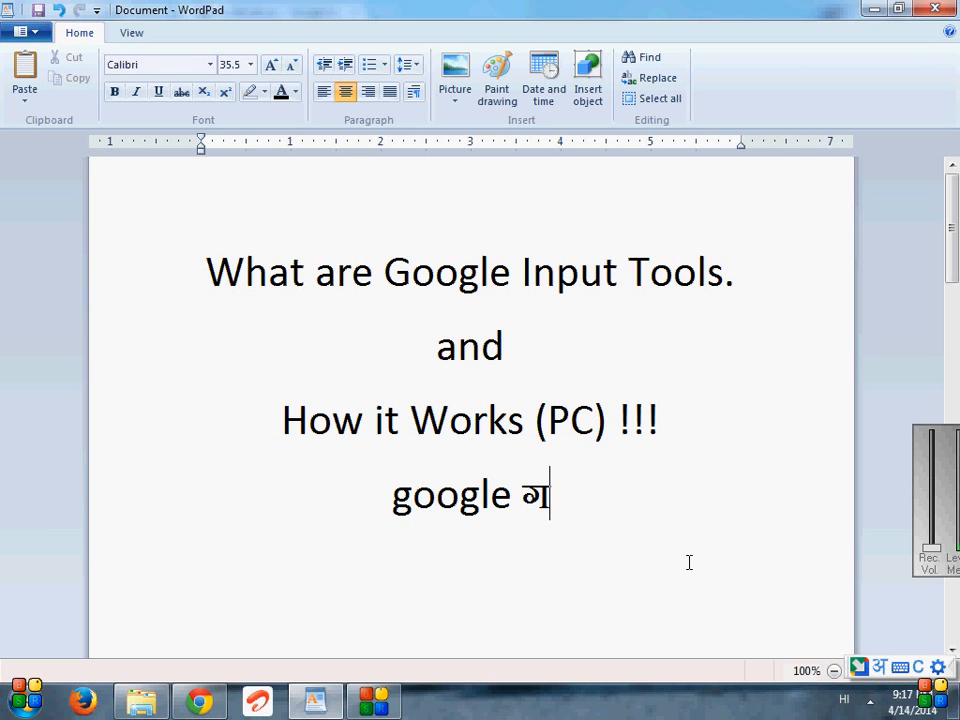
type("goo")
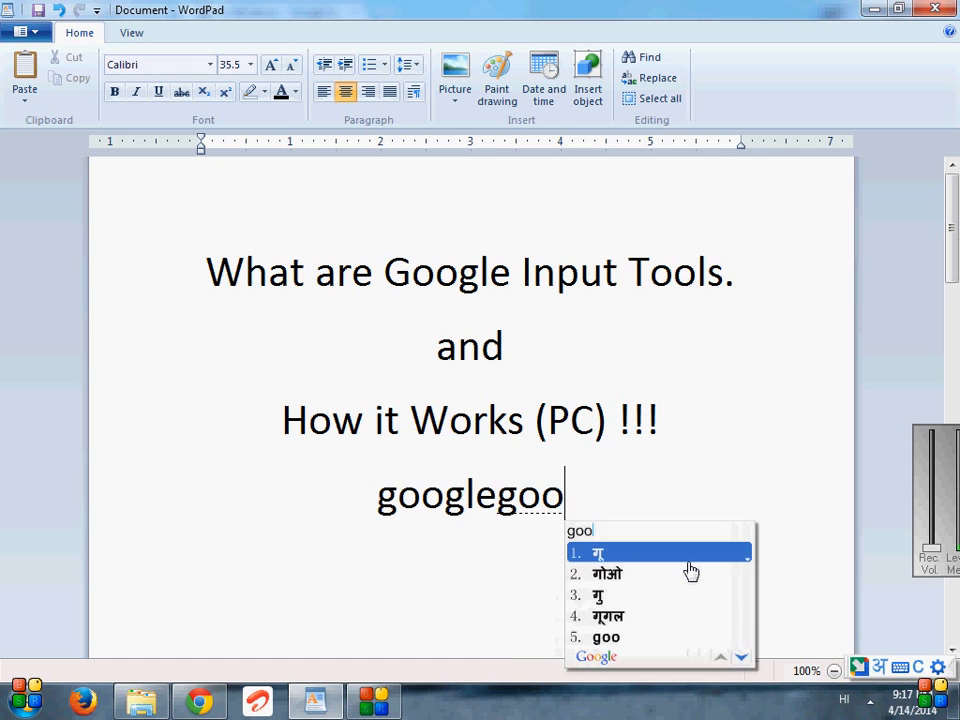
left_click(612, 616)
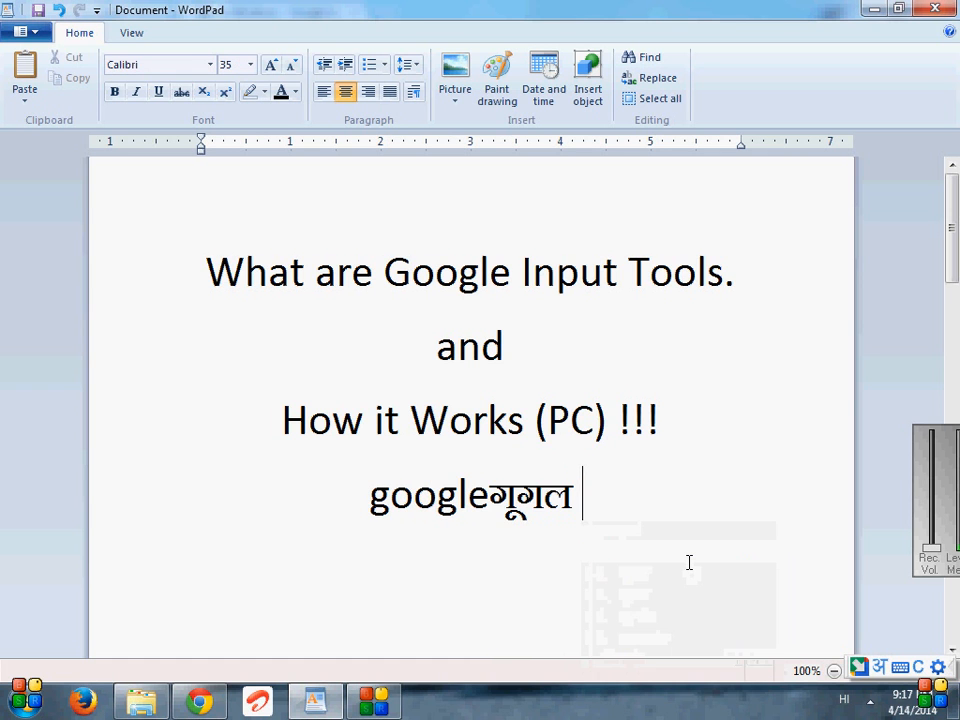
type("inp")
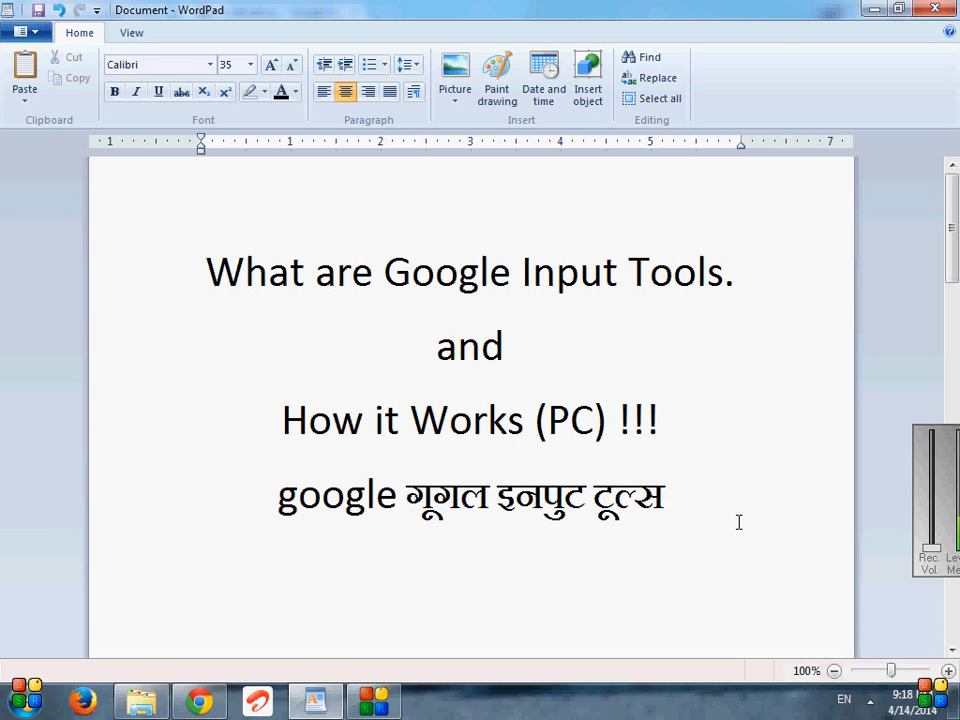
Type 'google input tools' in English after the Hindi phrase
type("goog")
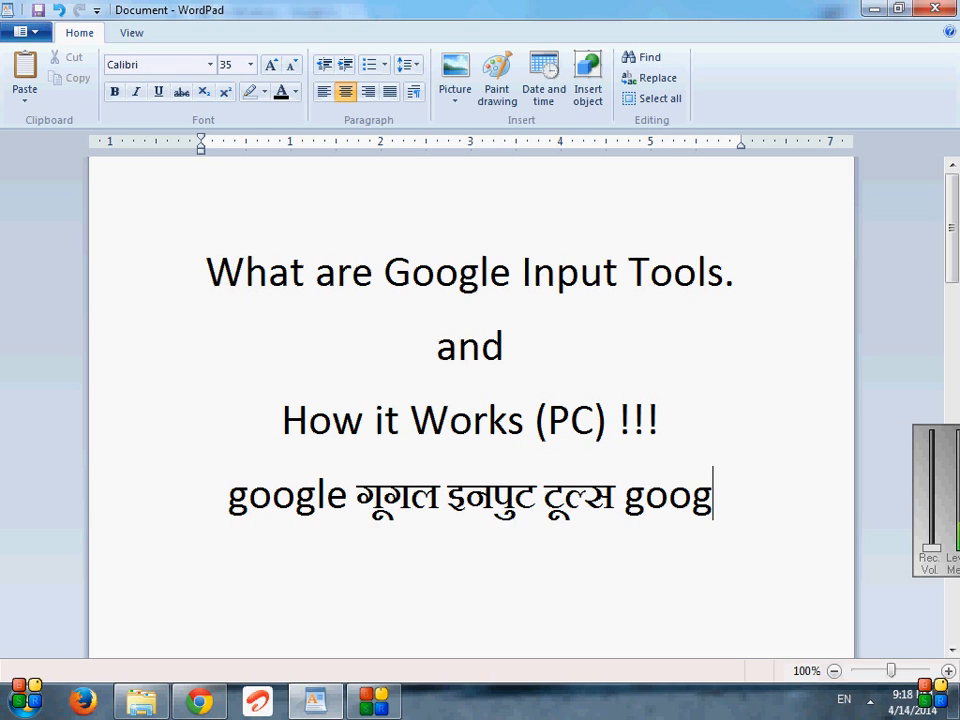
type("le")
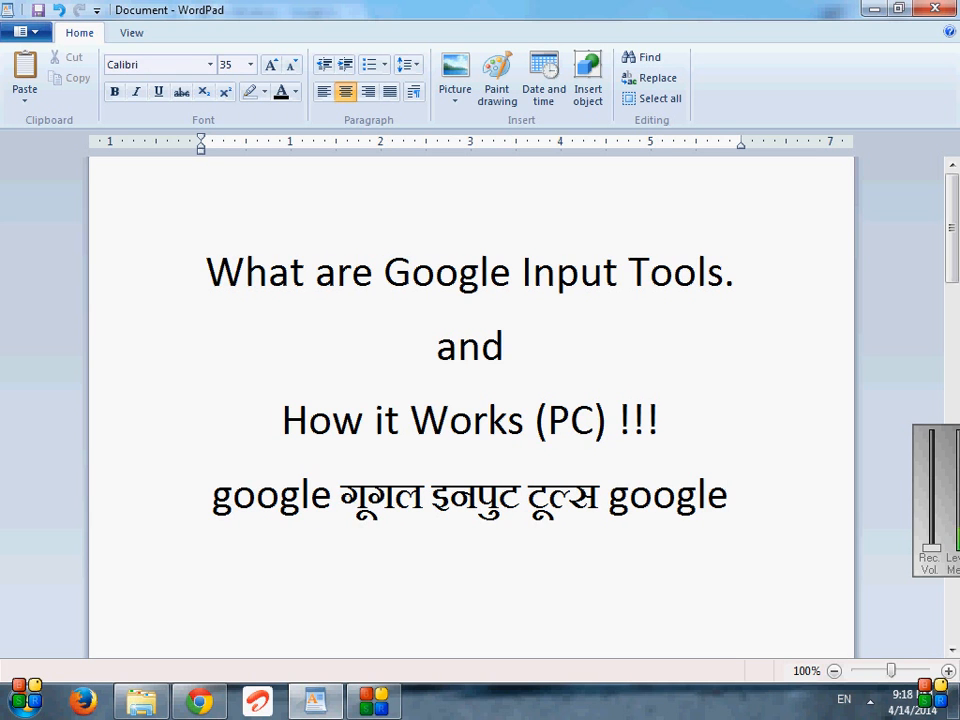
type("input t")
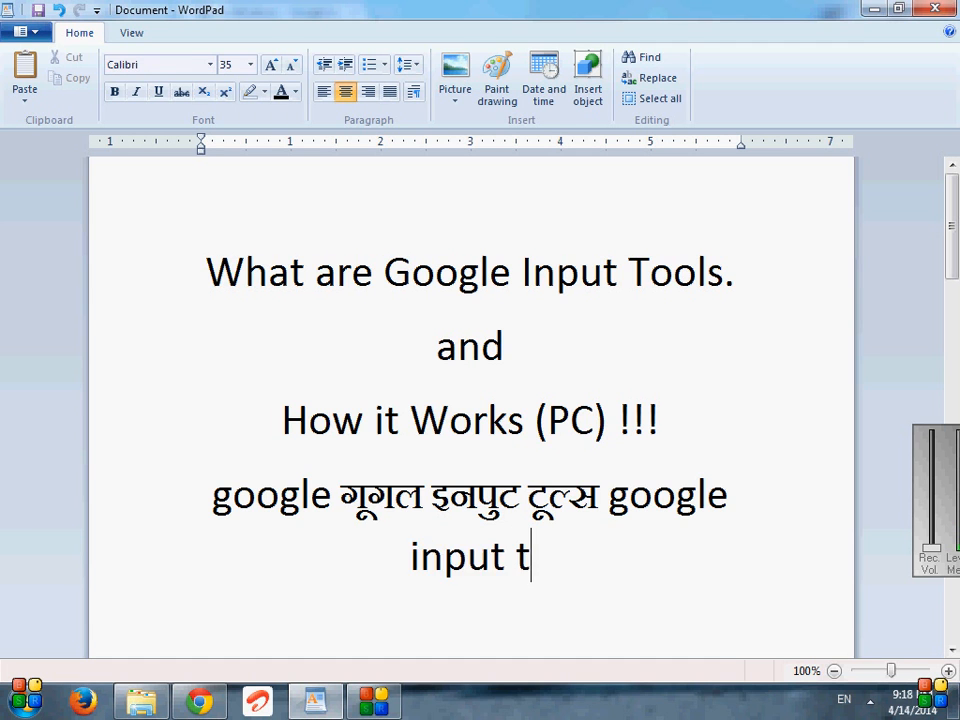
type("ools")
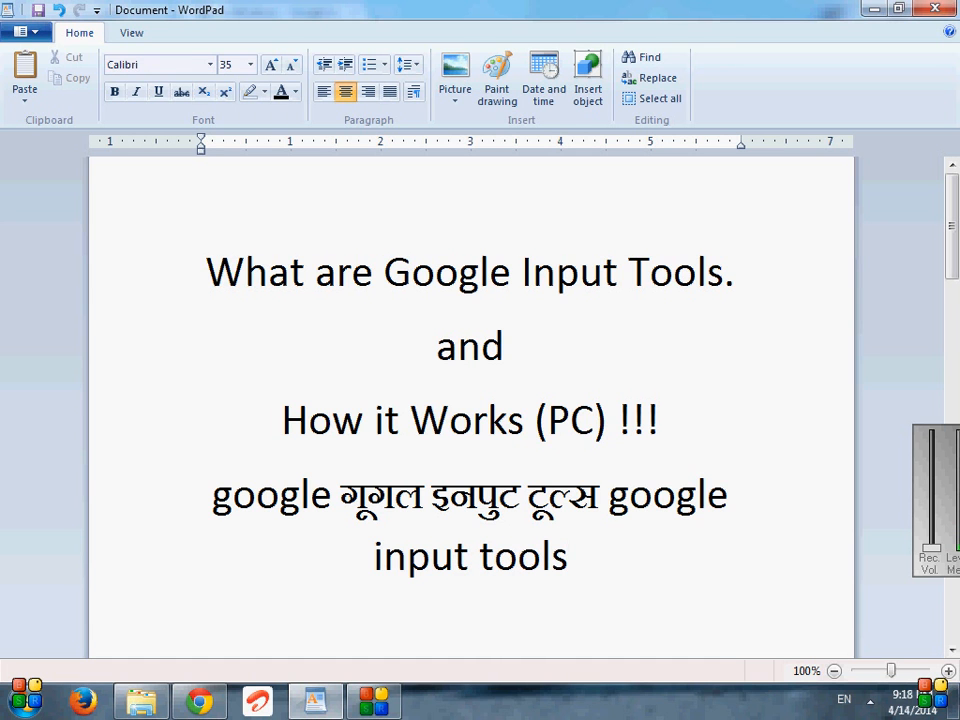
type("1")
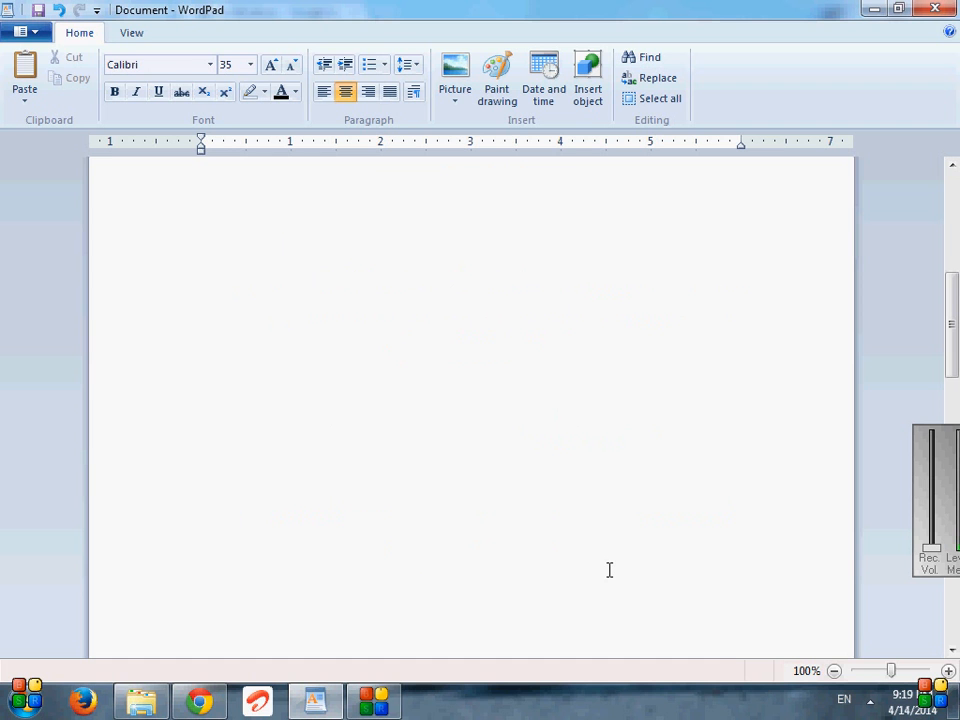
type("input tools1")
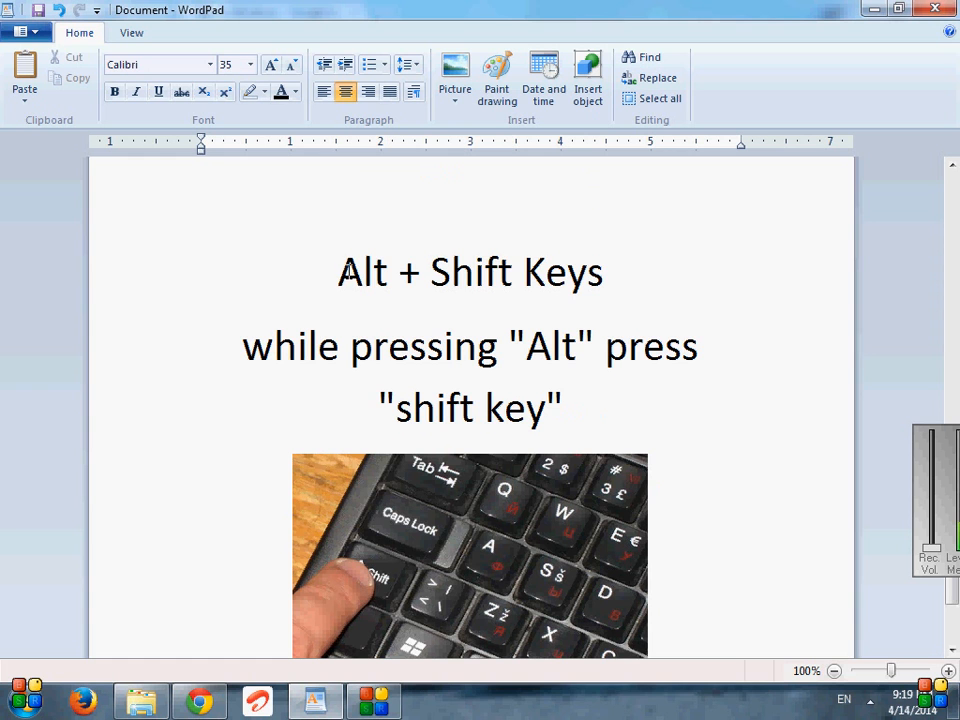
left_click_drag(340, 272, 515, 272)
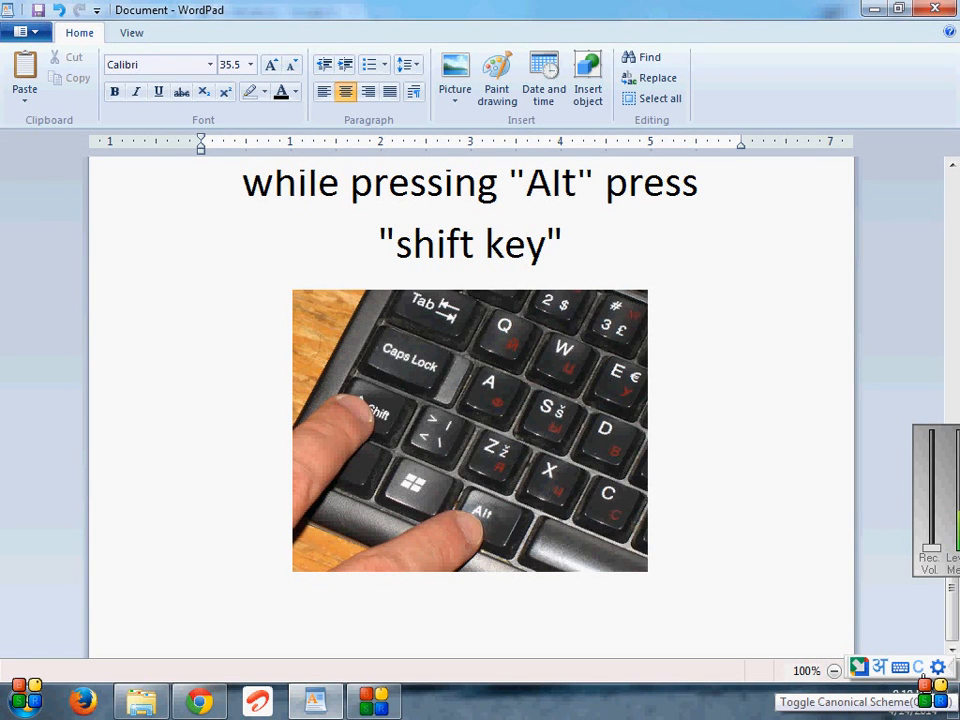
key("alt")
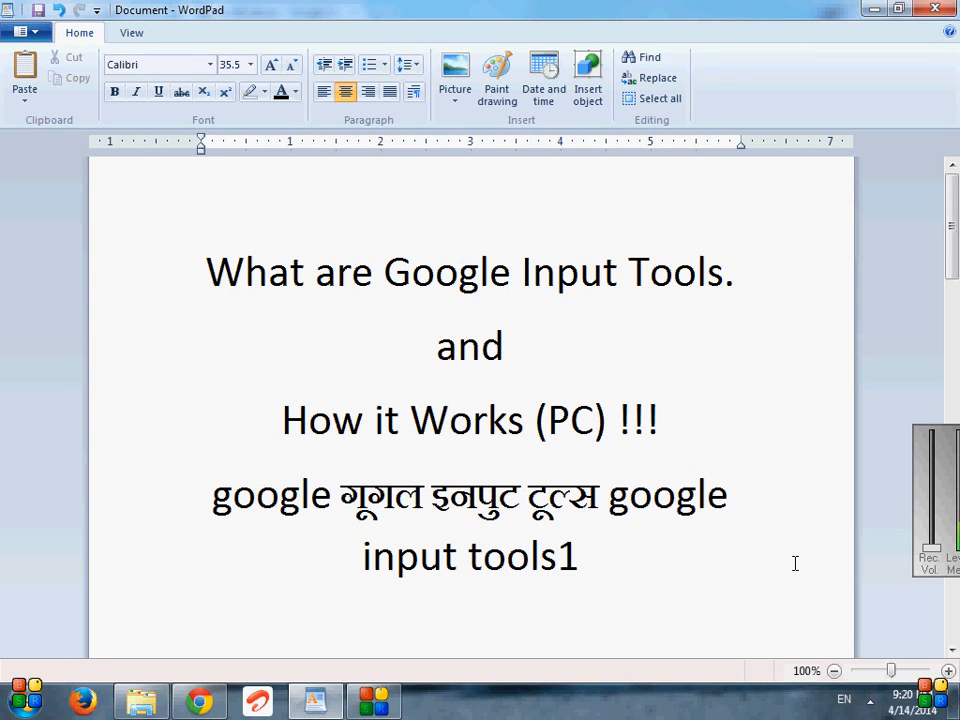
mouse_move(802, 557)
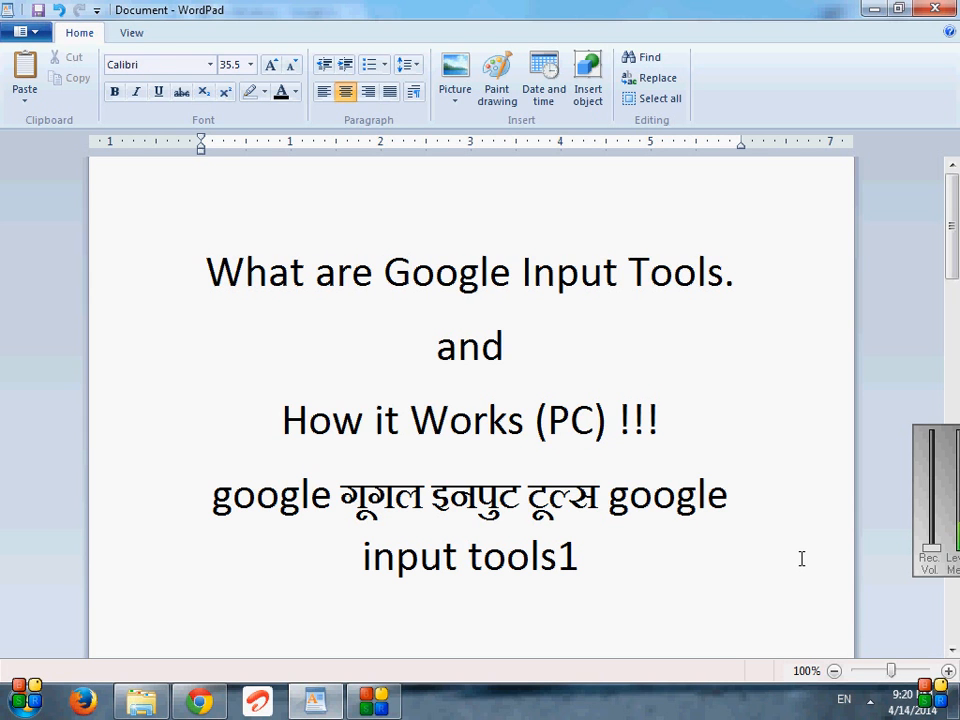